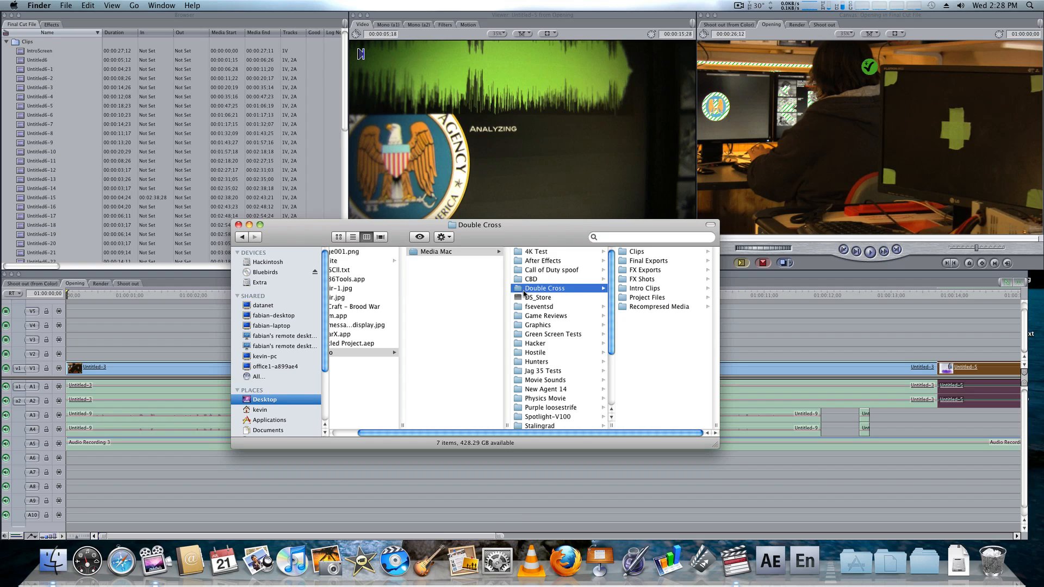
mouse_move(580, 264)
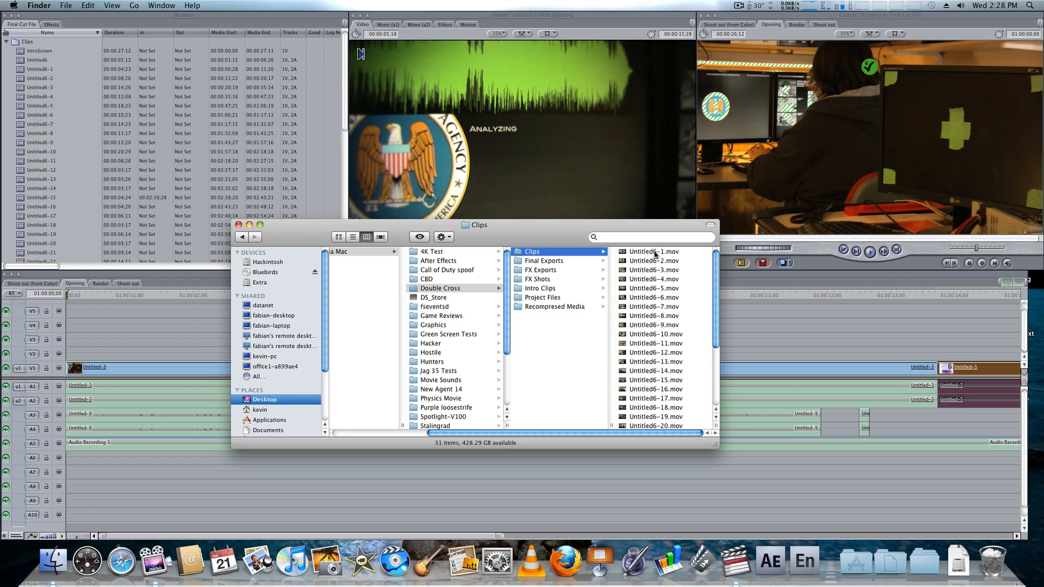
Scroll through the raw Untitled6 .mov clips, then open the empty Final Exports folder.
scroll("down", 3)
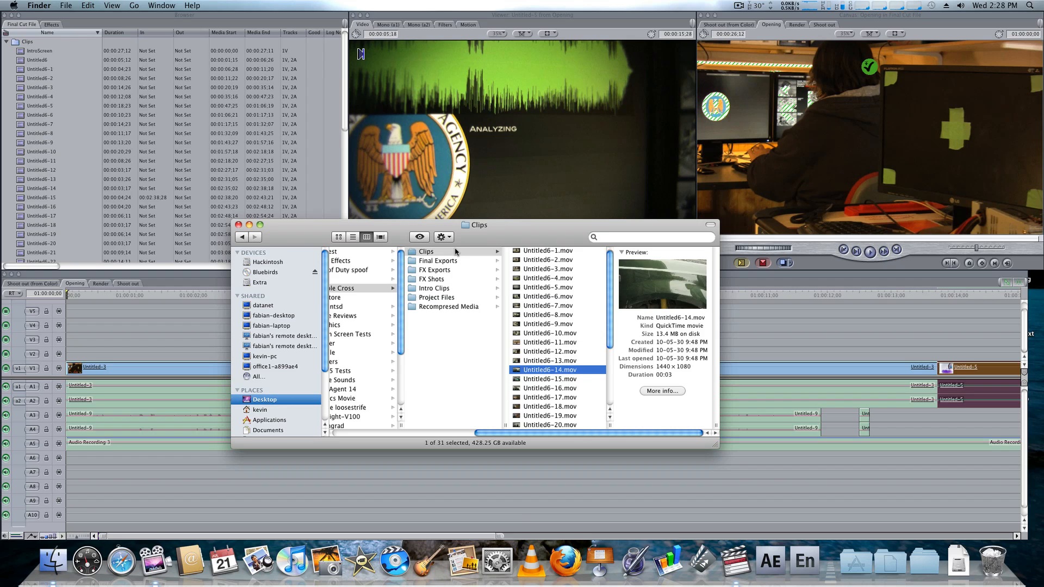
left_click(437, 260)
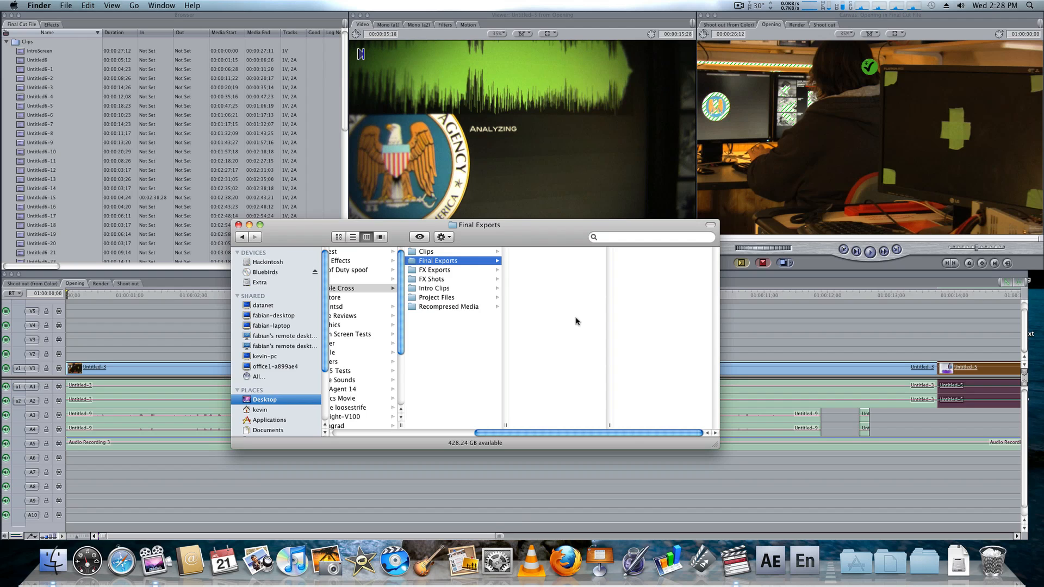
In FX Shots, Quick Look the raw Guns 2.mov, play it and close the preview.
left_click(431, 279)
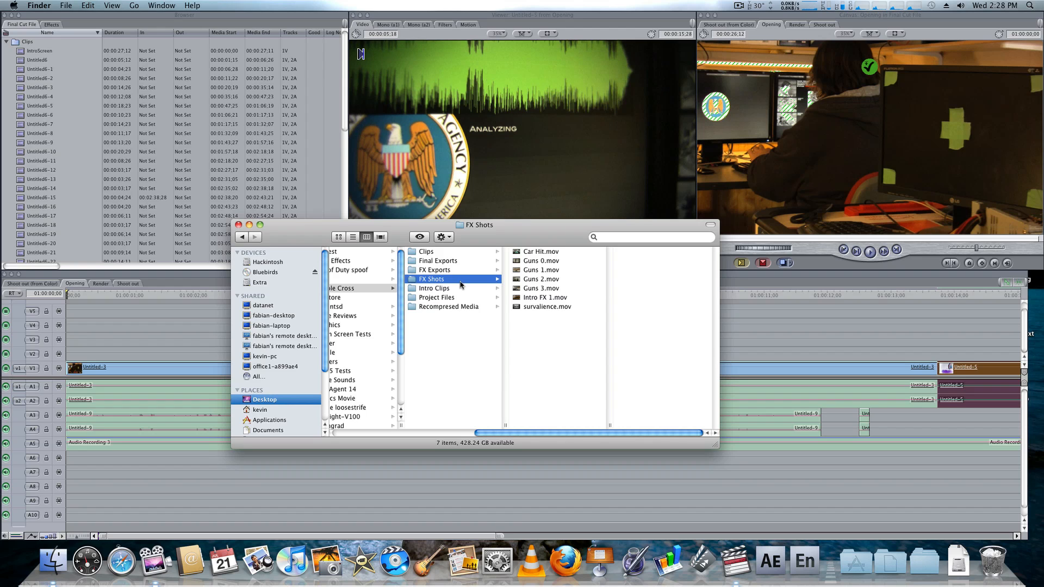
left_click(540, 279)
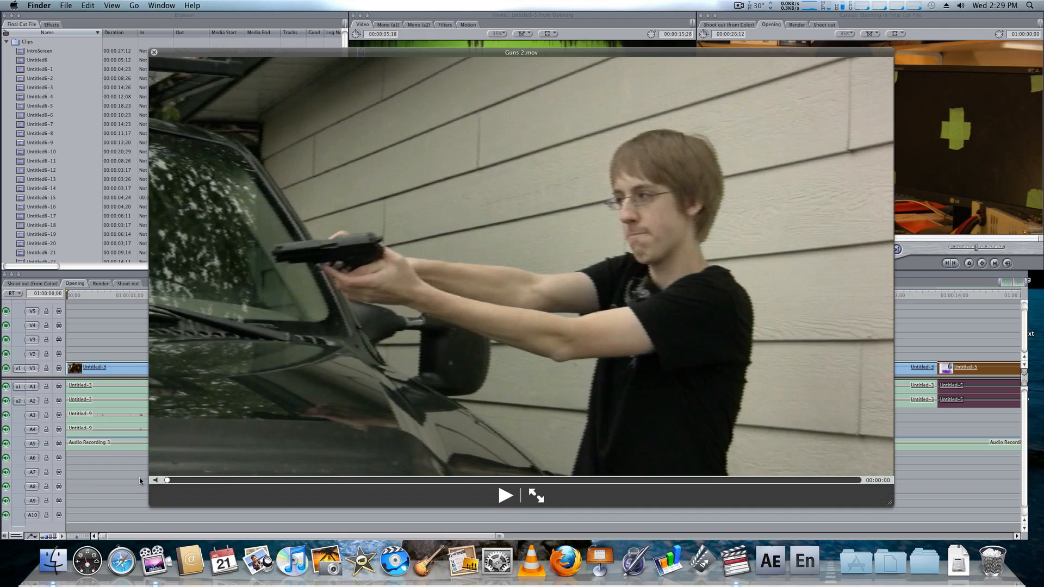
left_click(504, 496)
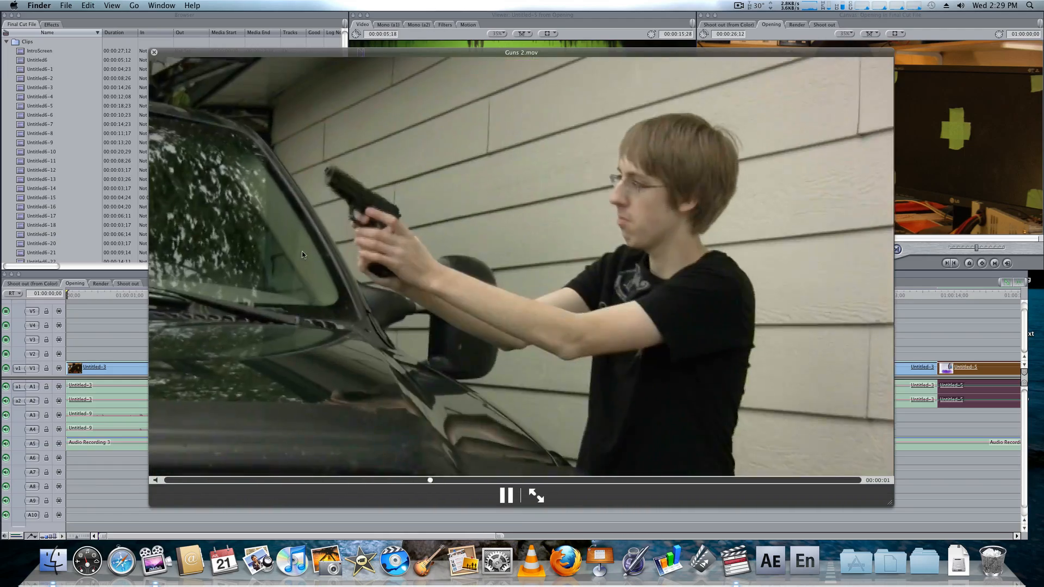
left_click(505, 495)
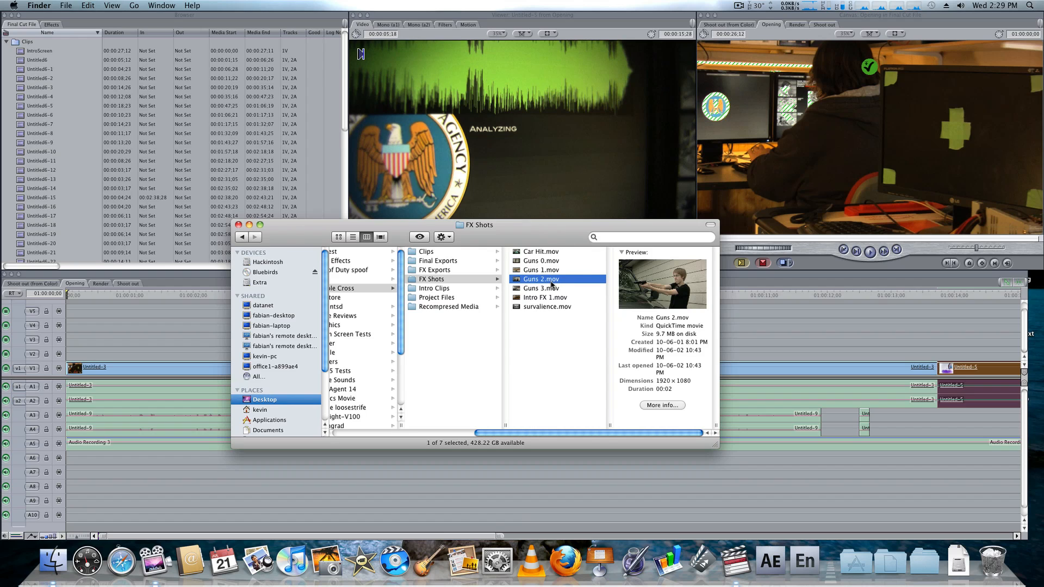
mouse_move(577, 257)
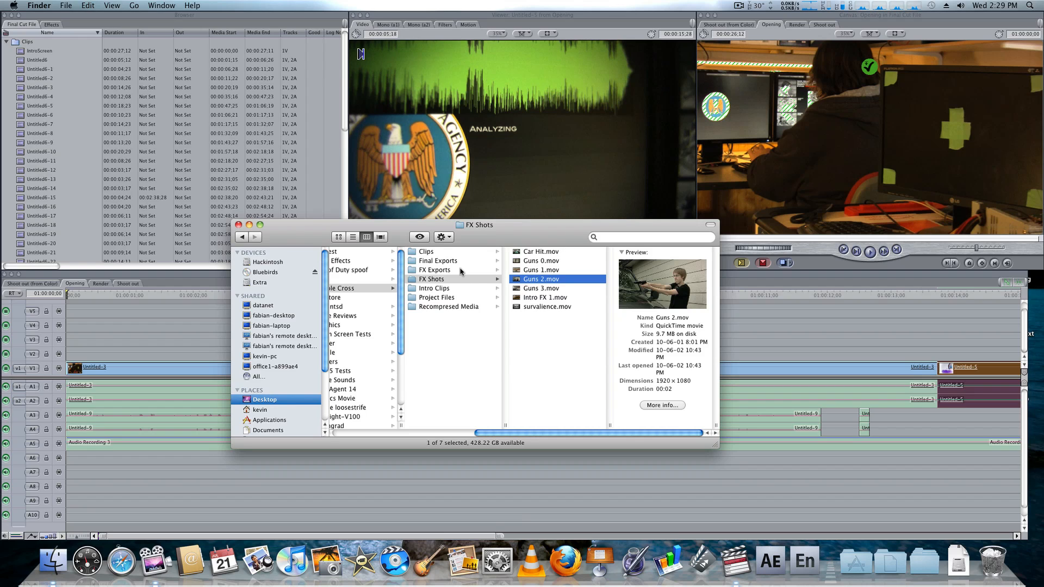
Preview the exported Guns 2.mp4 from FX Exports, then open the Intro Clips folder.
left_click(434, 270)
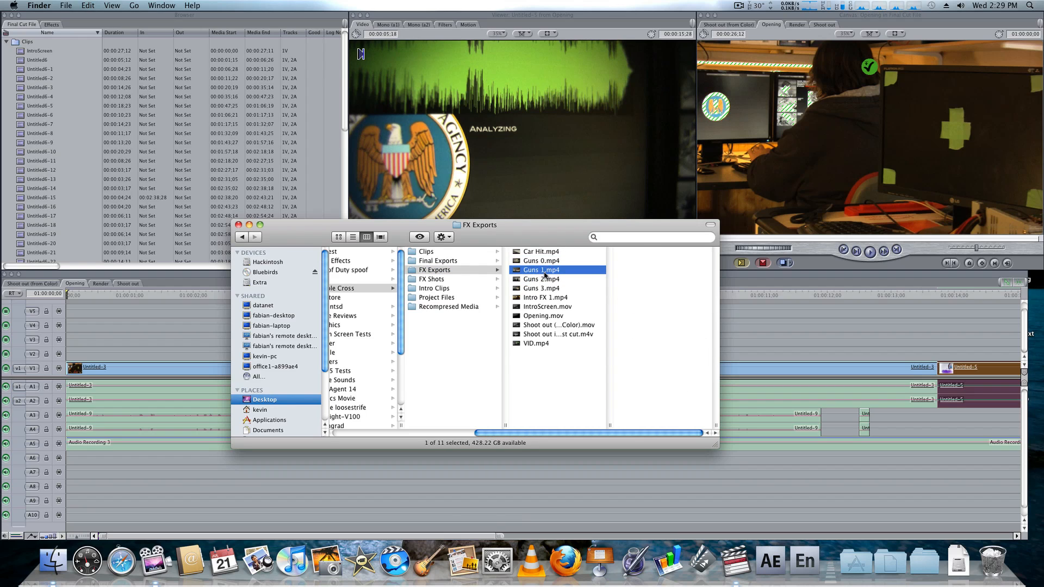
left_click(540, 278)
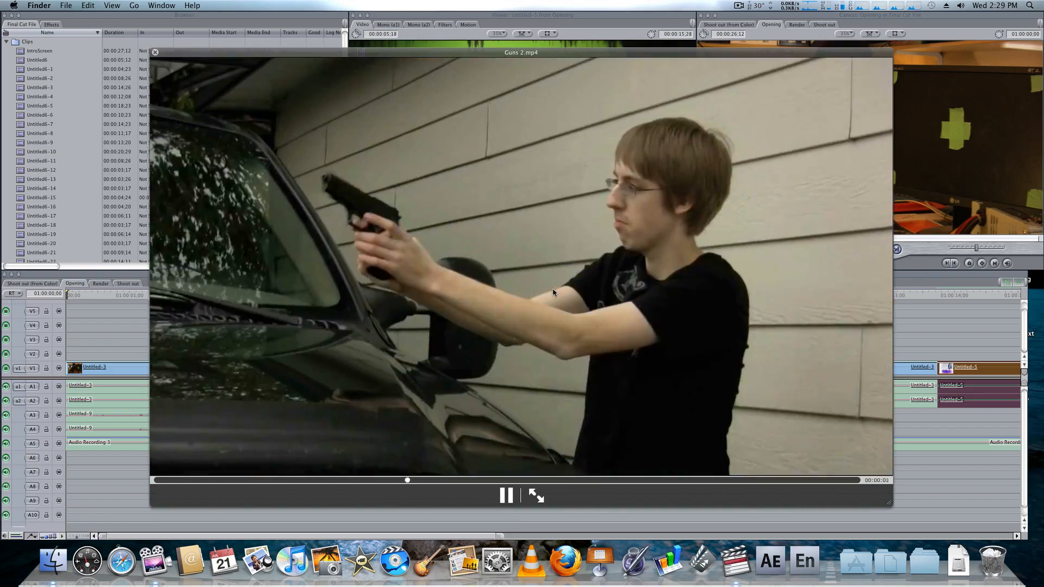
left_click(504, 495)
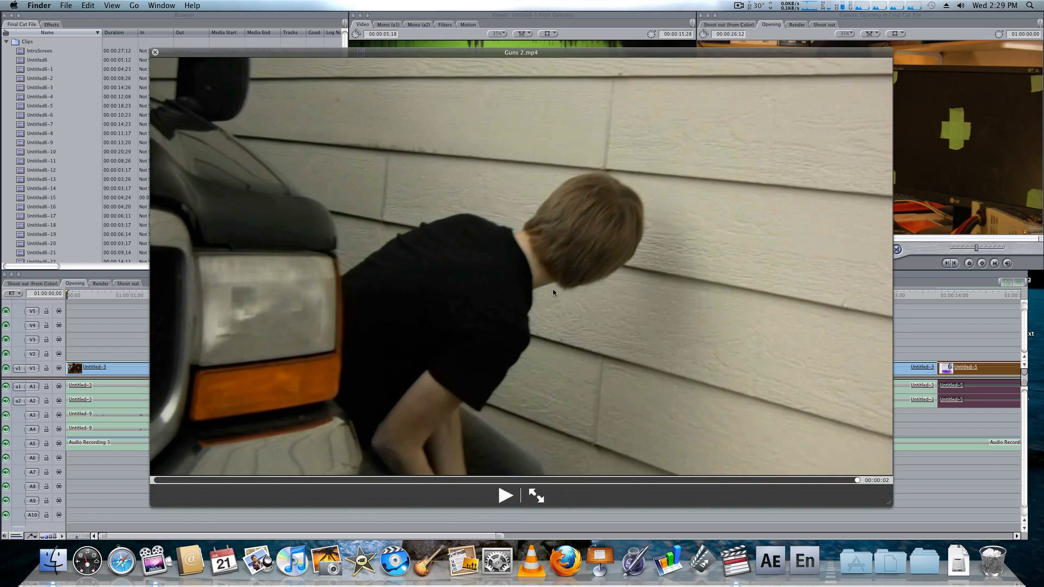
left_click(504, 496)
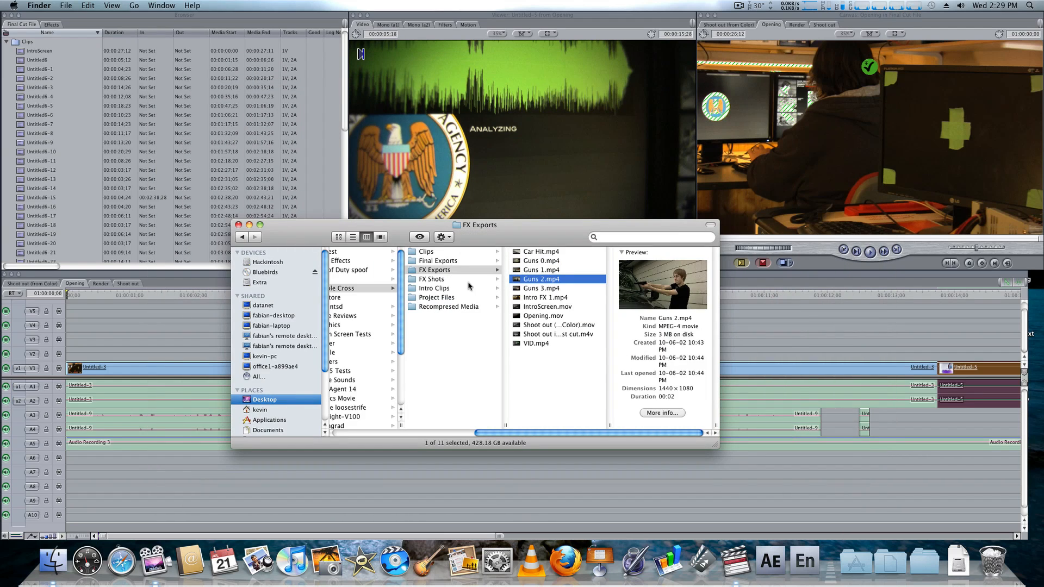
left_click(433, 287)
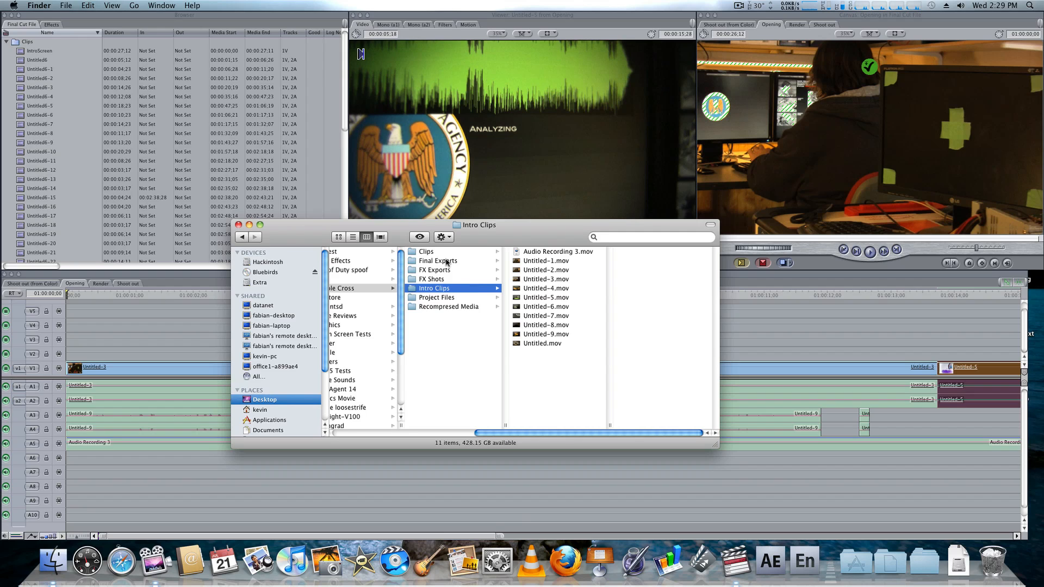
mouse_move(423, 293)
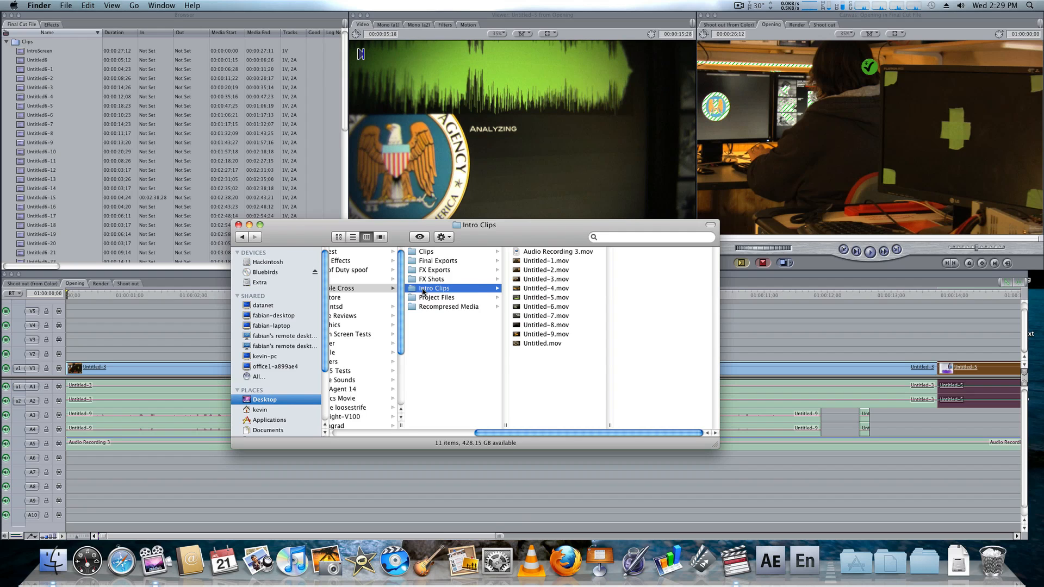
Inspect the Untitled-5, Untitled-4 and Untitled-3 intro clips.
left_click(546, 297)
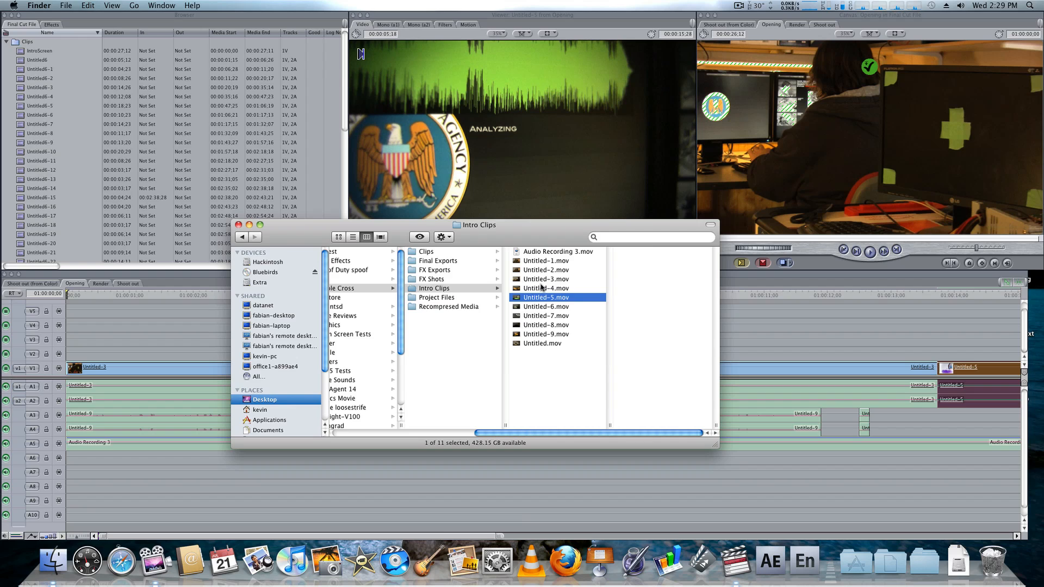
left_click(546, 287)
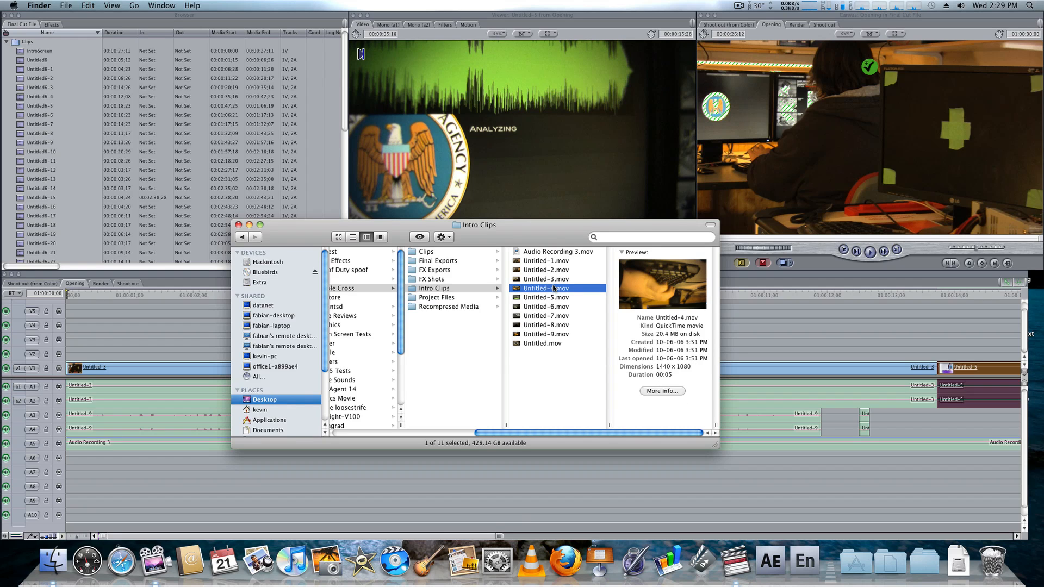
left_click(545, 279)
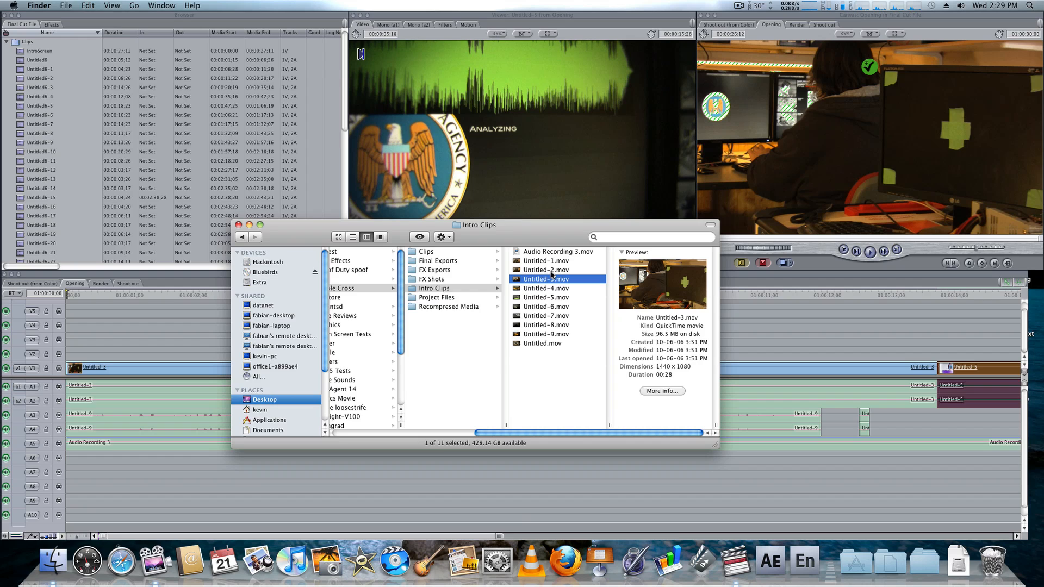
In Project Files, check the Final Cut File.fcp, Guns 2.aep and Intro FX 1.mocha details.
left_click(437, 297)
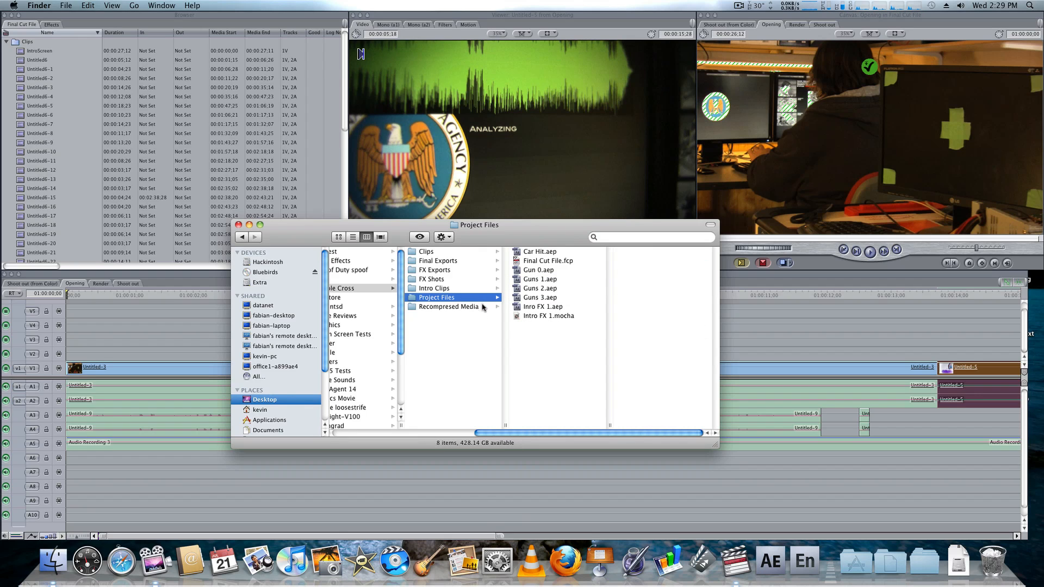
left_click(547, 260)
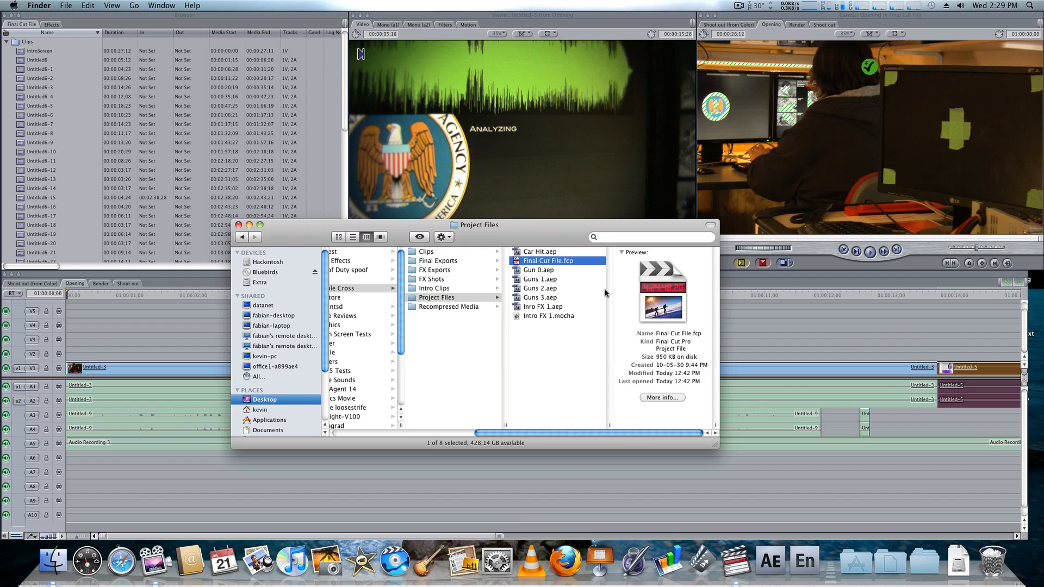
left_click(539, 288)
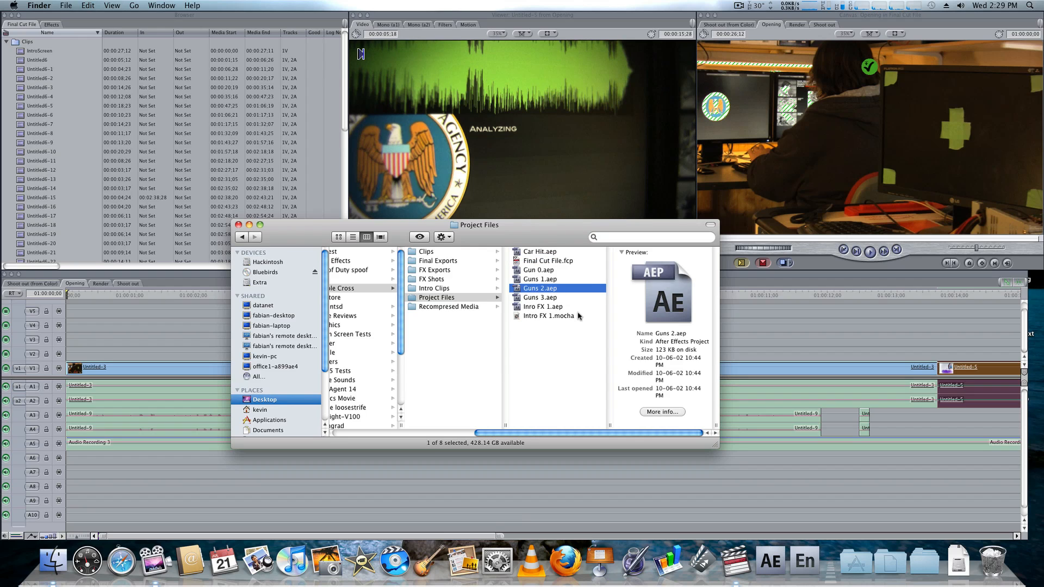
left_click(549, 315)
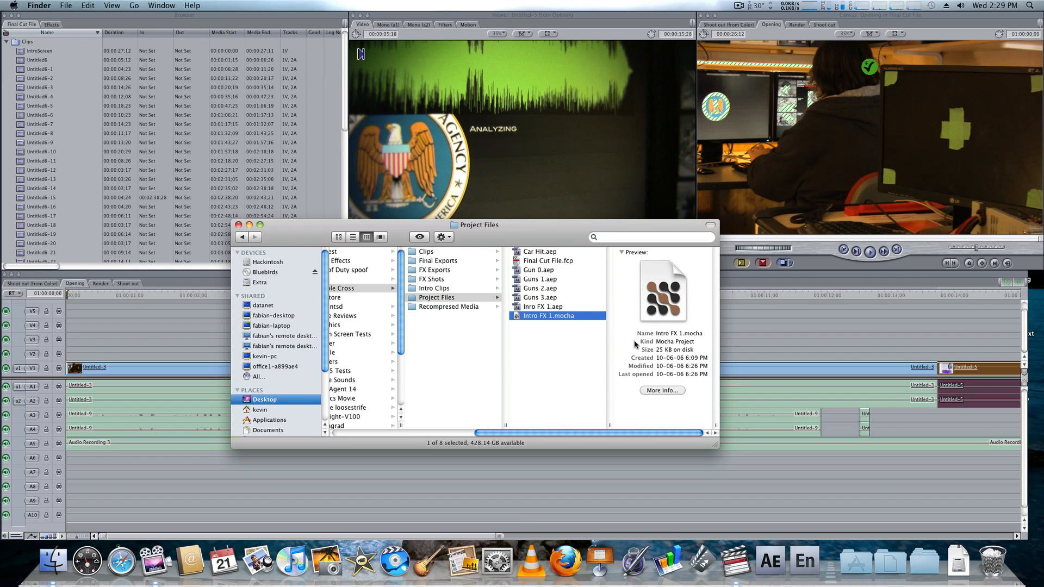
mouse_move(582, 279)
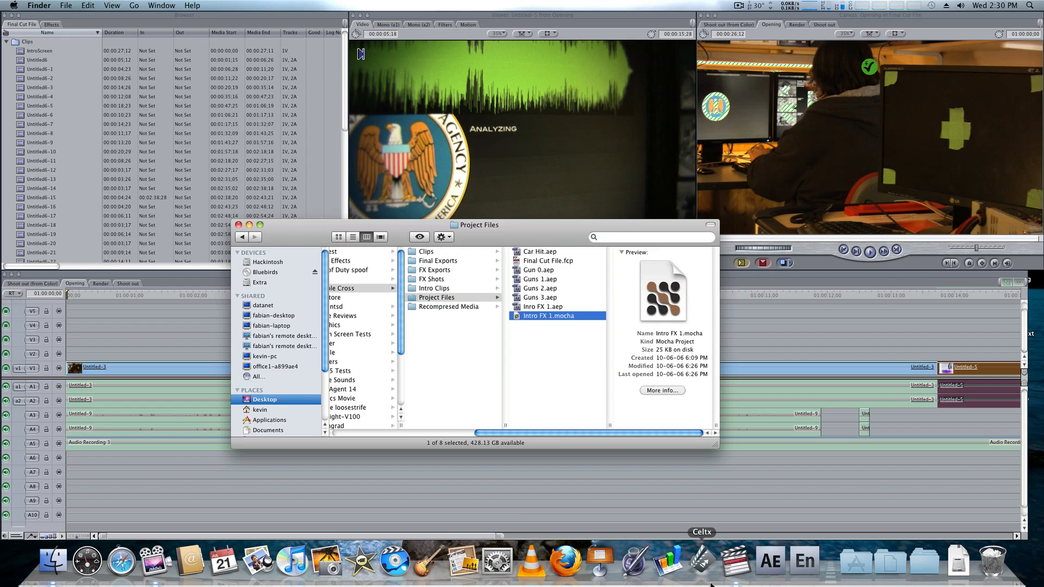
mouse_move(588, 336)
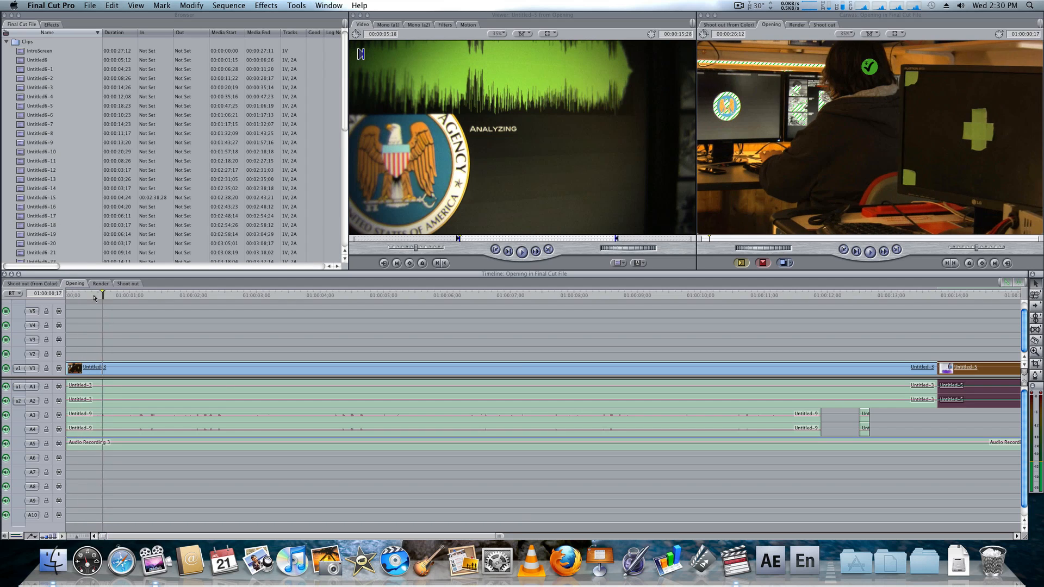
Scrub the Opening timeline, then select the Untitled-3 clip with its linked audio.
left_click(197, 295)
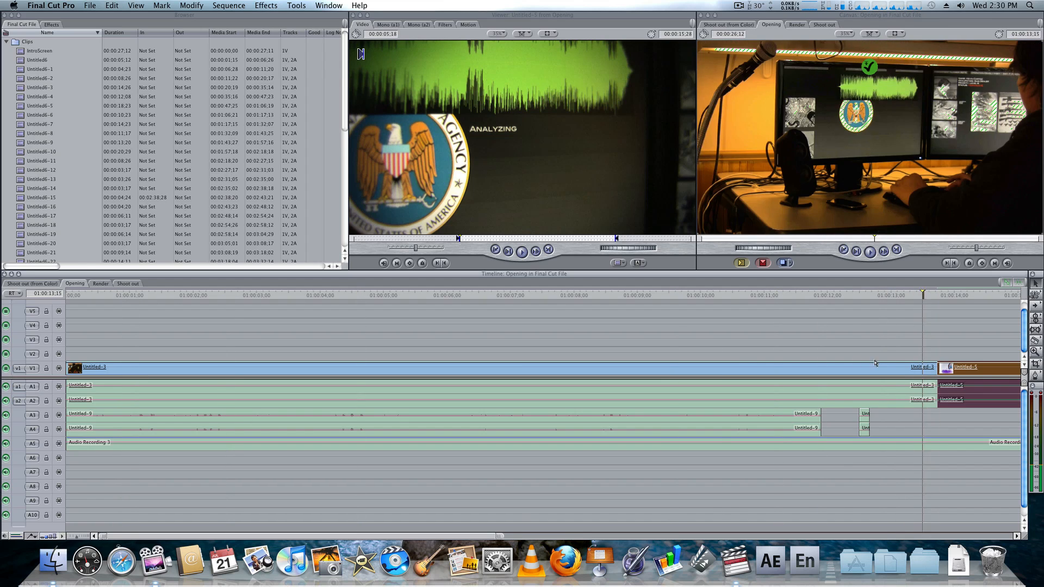
left_click(631, 295)
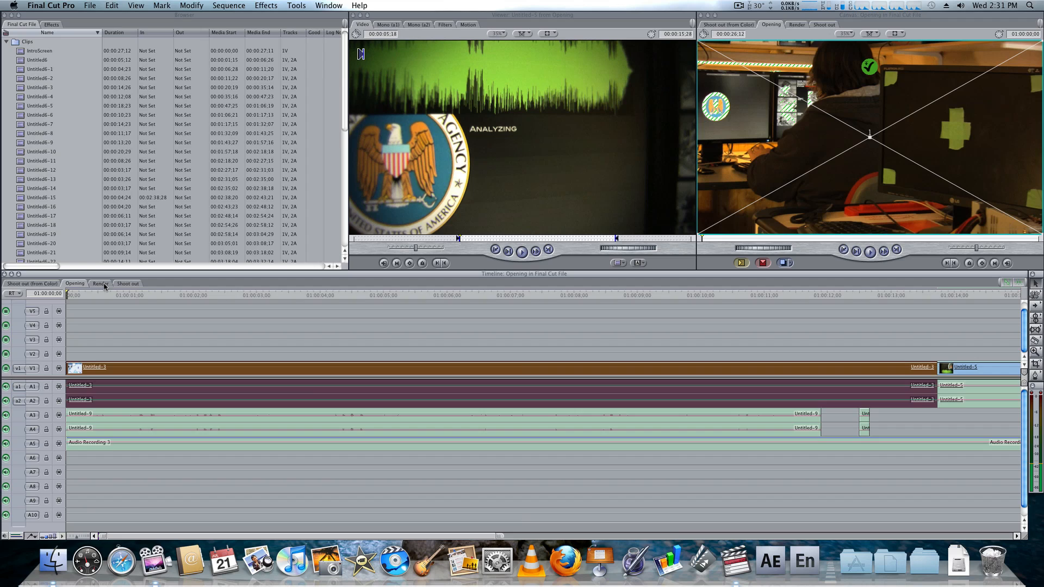
Paste the copied Untitled-3 clip and audio into the empty Render sequence.
left_click(100, 283)
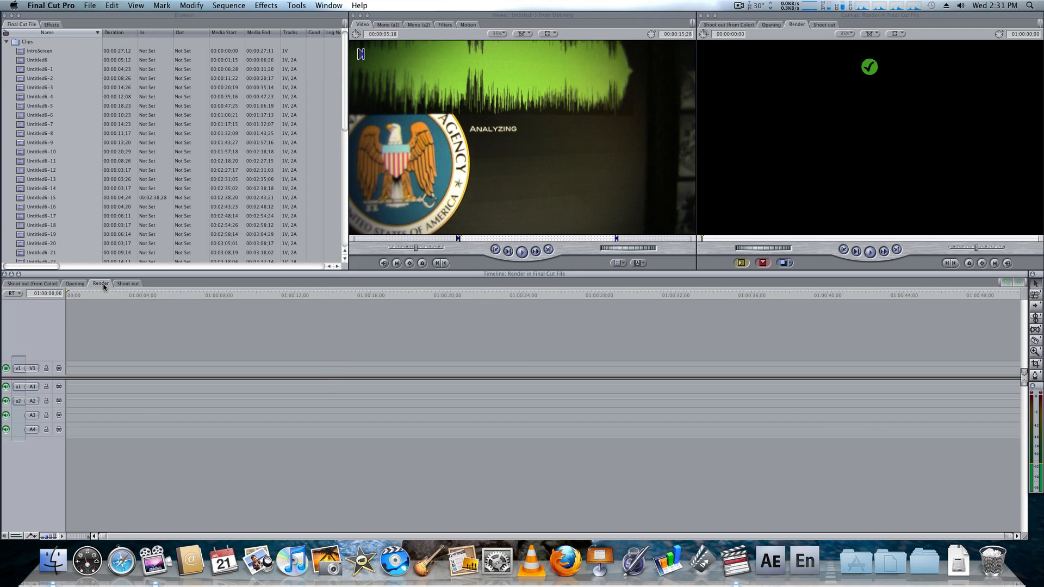
left_click(244, 295)
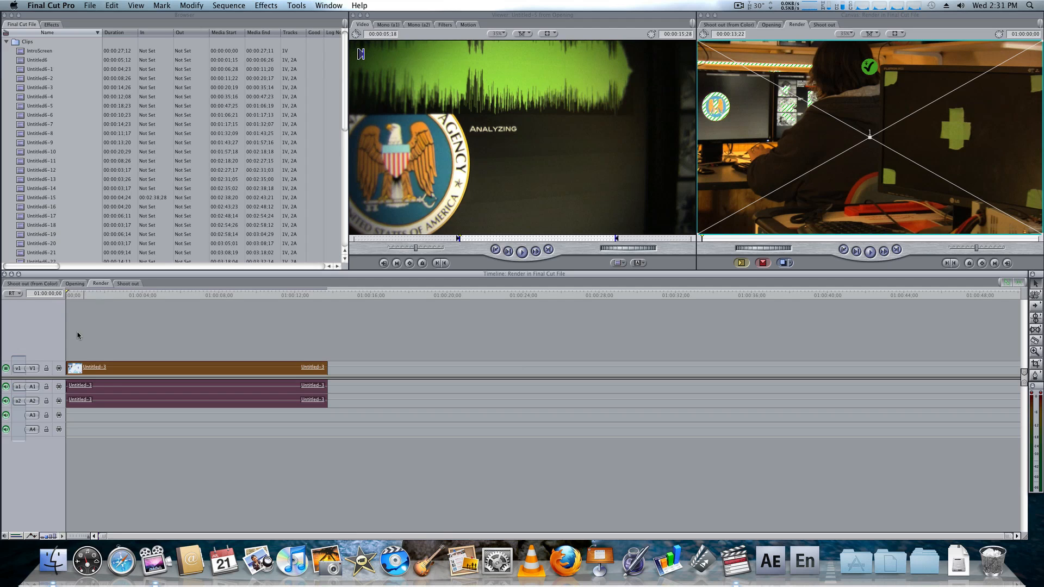
left_click(89, 5)
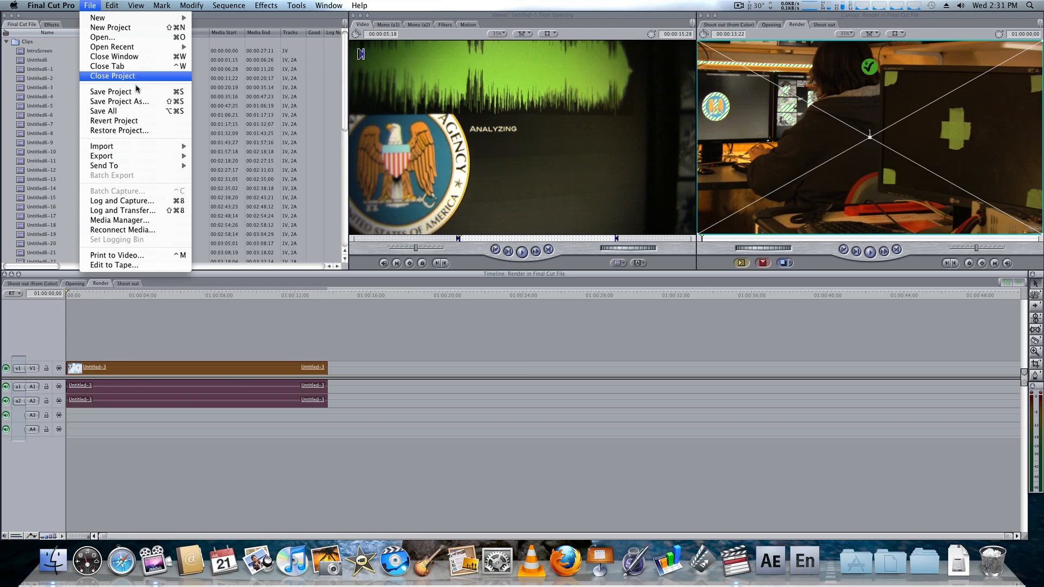
mouse_move(101, 157)
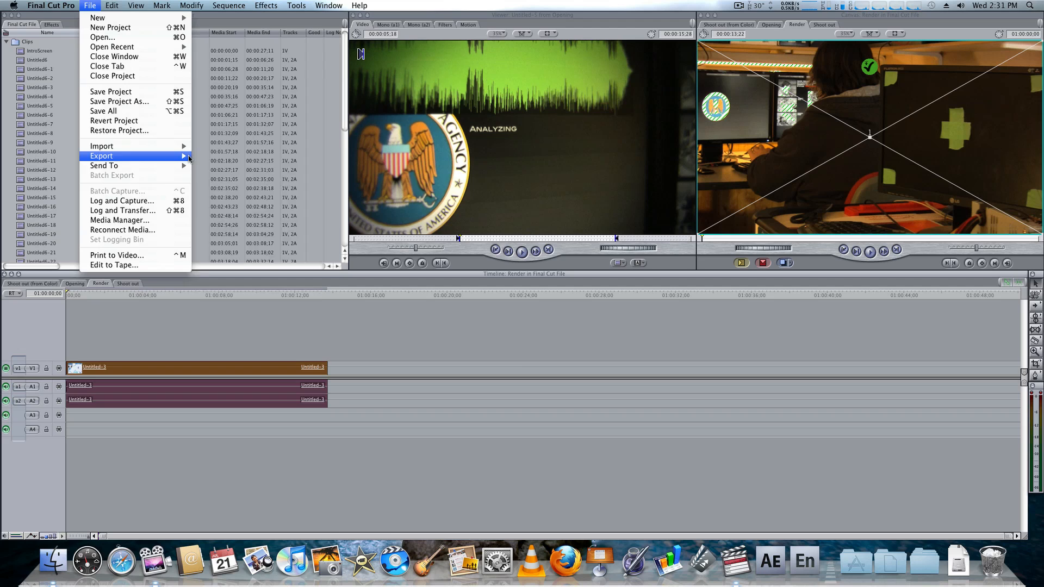
Export the Render sequence as a video-only QuickTime Render.mov into FX Shots.
left_click(101, 155)
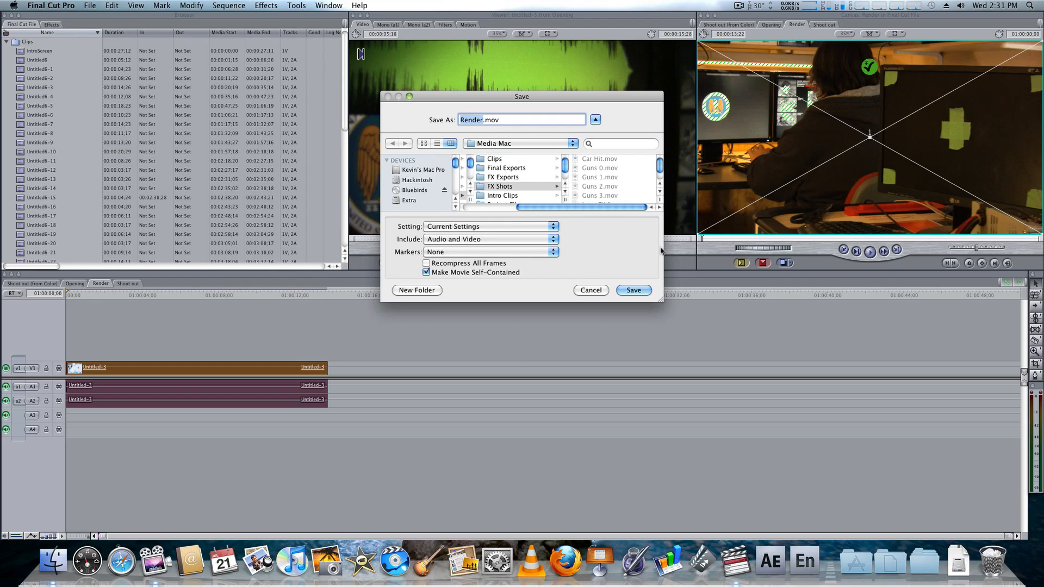
mouse_move(611, 255)
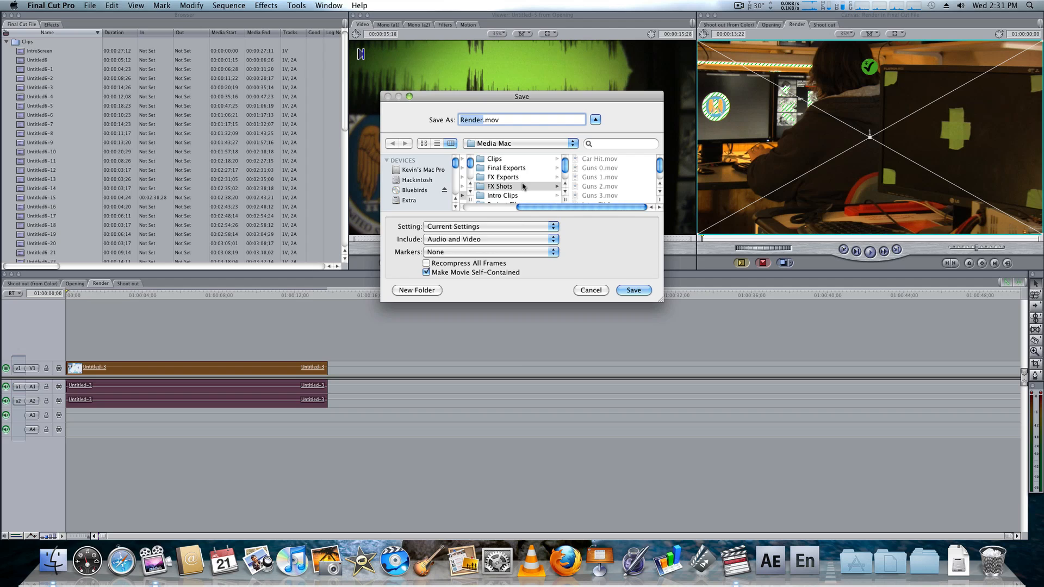
left_click(499, 186)
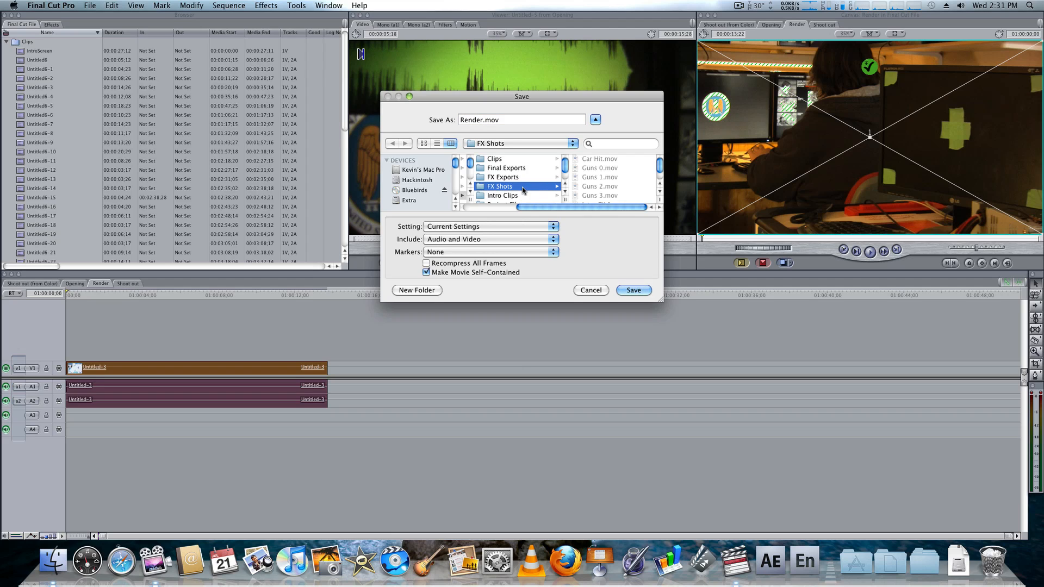
scroll("down", 3)
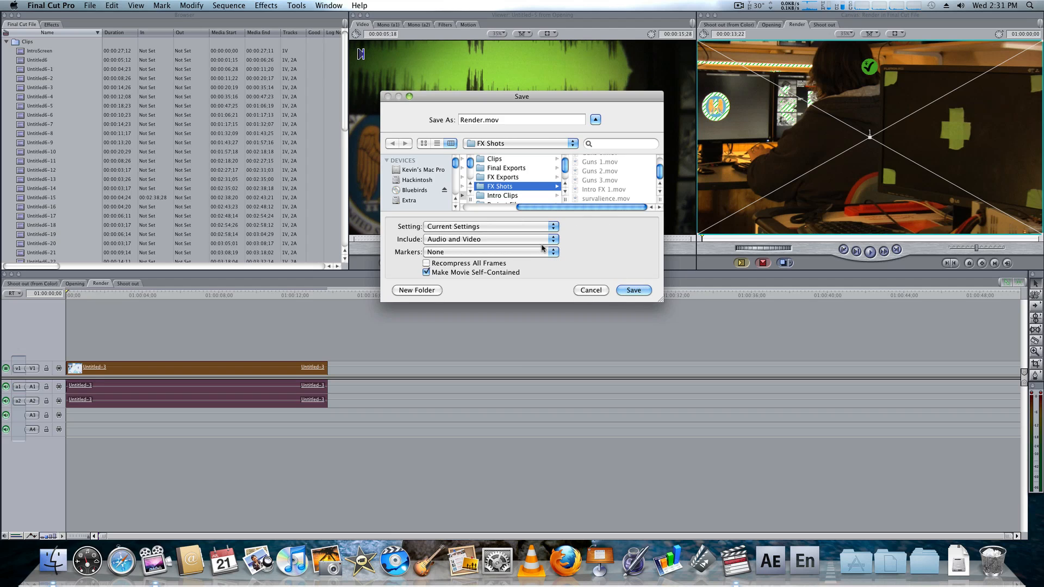
left_click(490, 239)
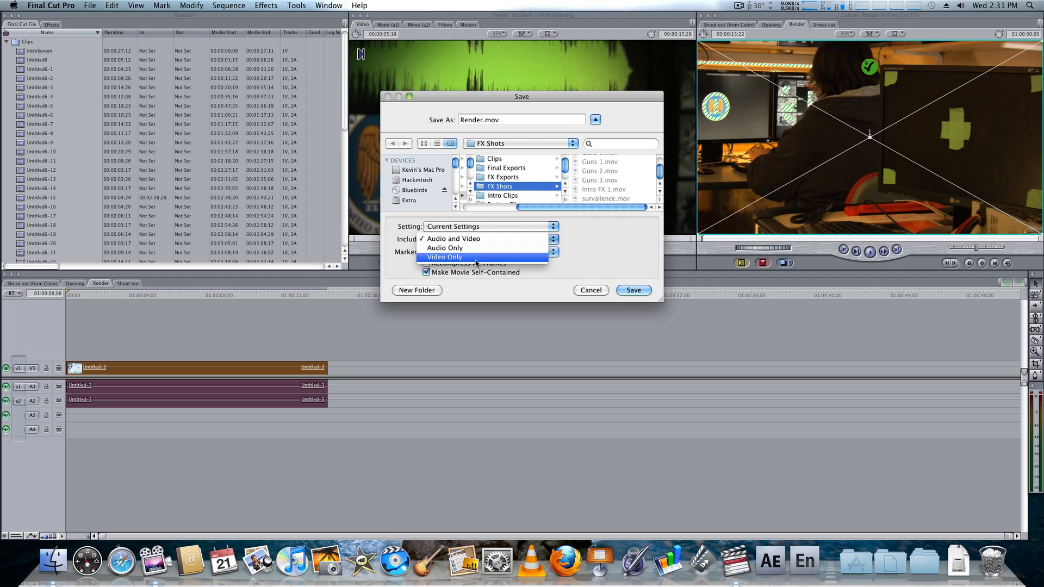
left_click(454, 239)
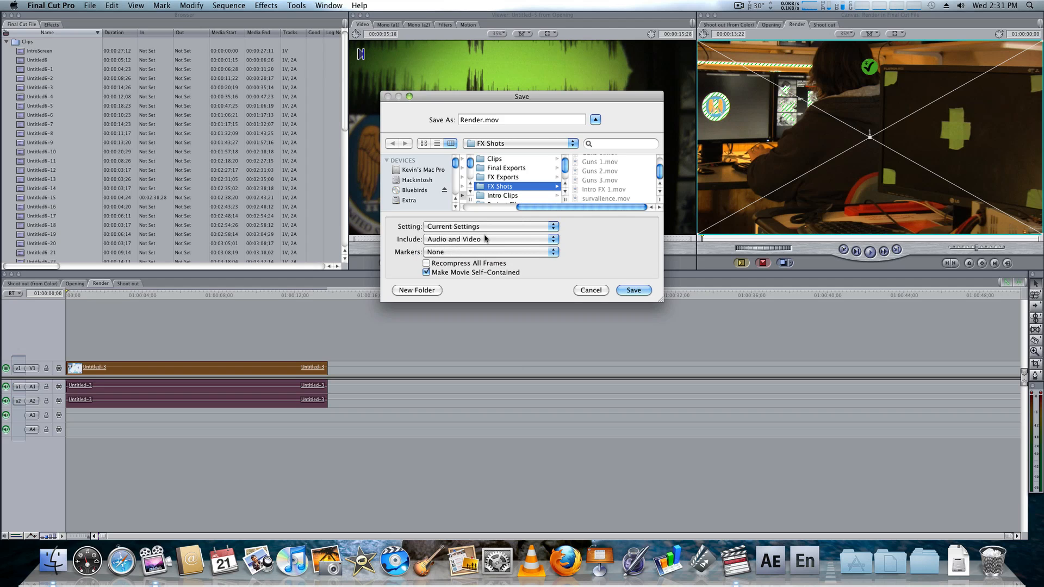
left_click(489, 239)
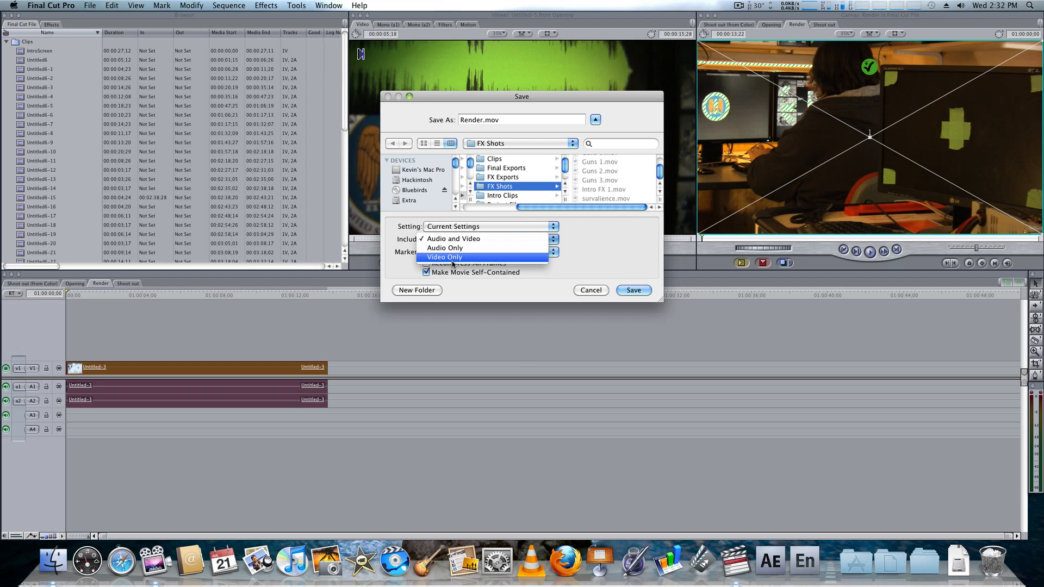
left_click(445, 257)
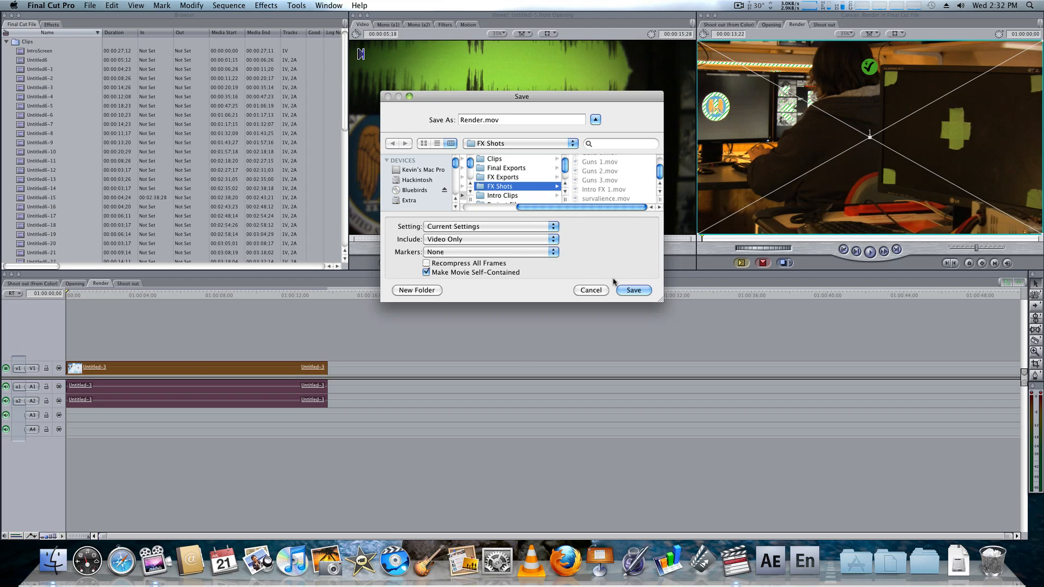
left_click(632, 290)
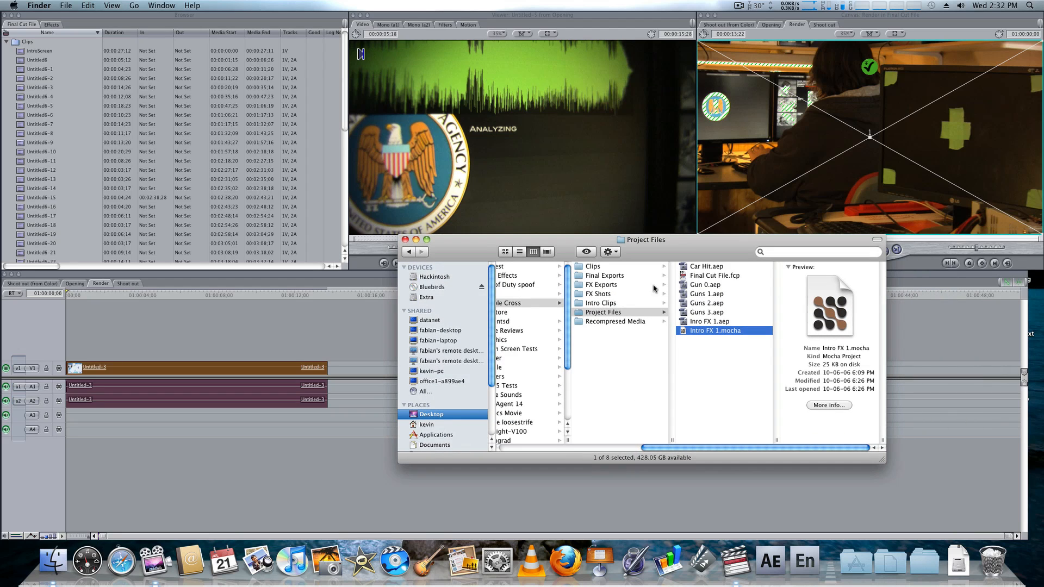
Inspect Intro FX 1.mov (1920×1080, 13 s) in FX Shots, then return to Project Files.
left_click(598, 294)
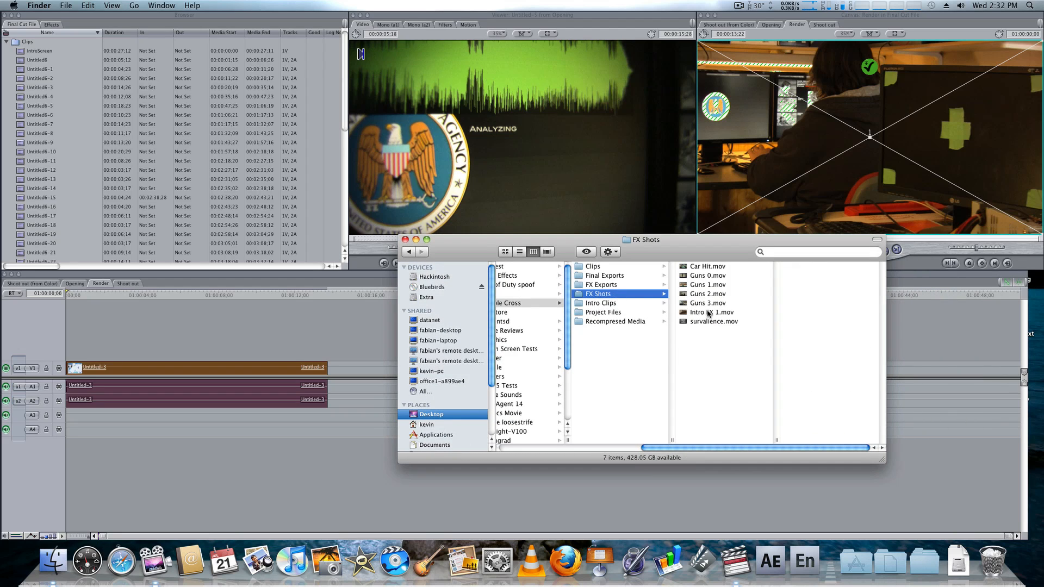
left_click(713, 321)
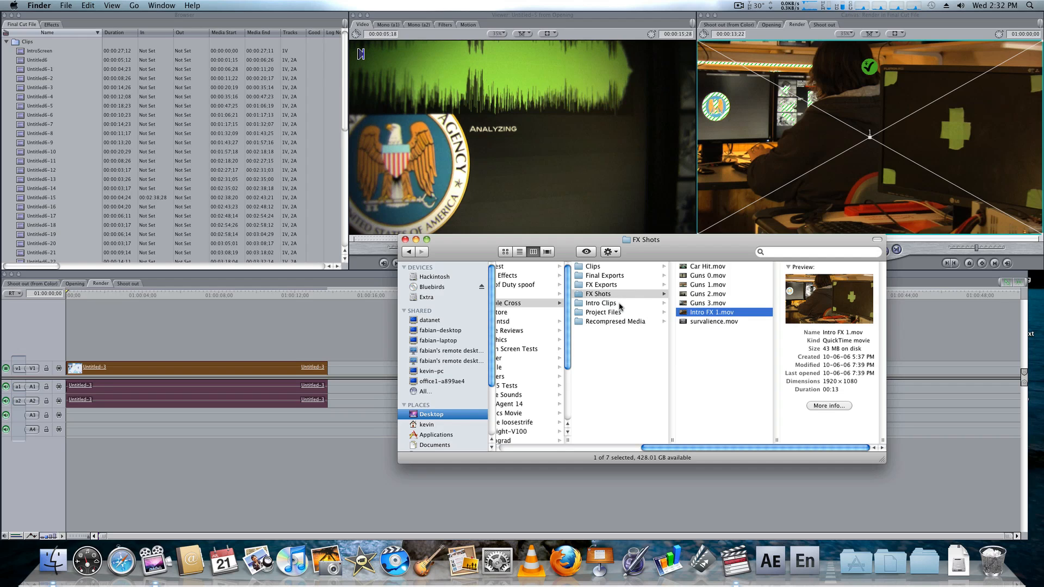
left_click(602, 311)
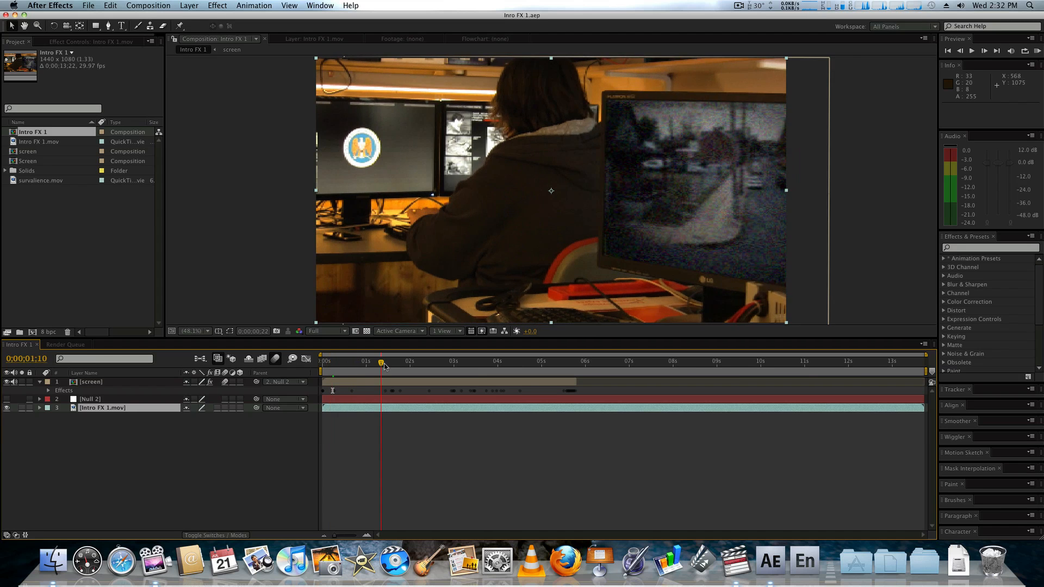
Scrub Intro FX 1 to about two seconds and show the Render Queue with Intro FX 1.mp4 done.
left_click(347, 361)
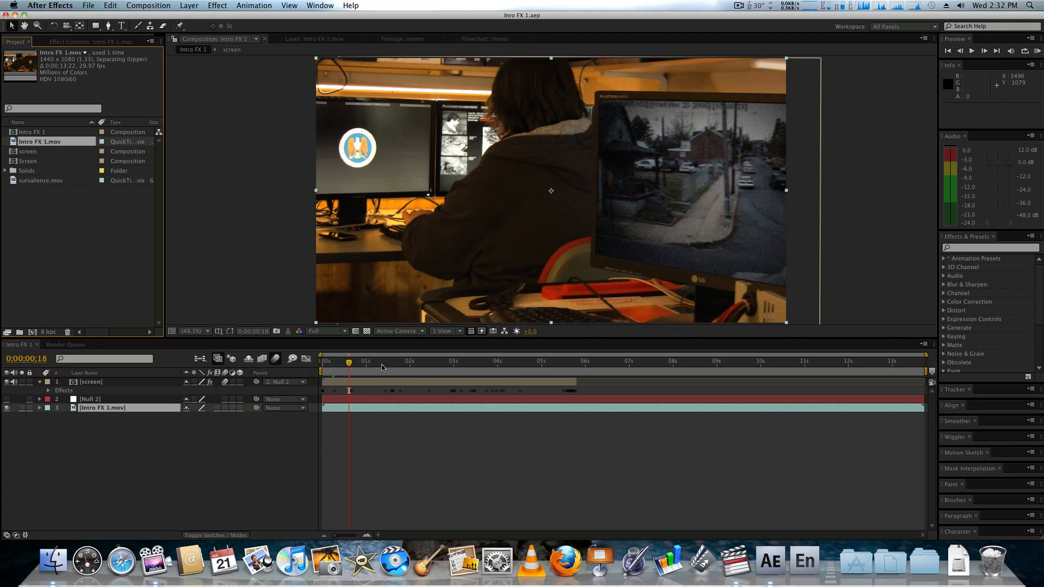
left_click(419, 362)
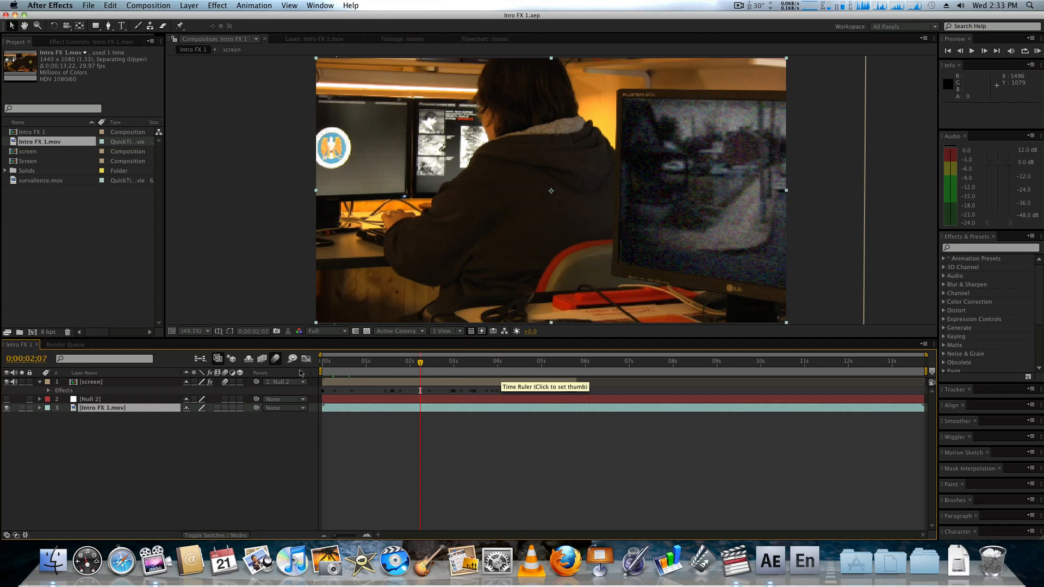
left_click(64, 344)
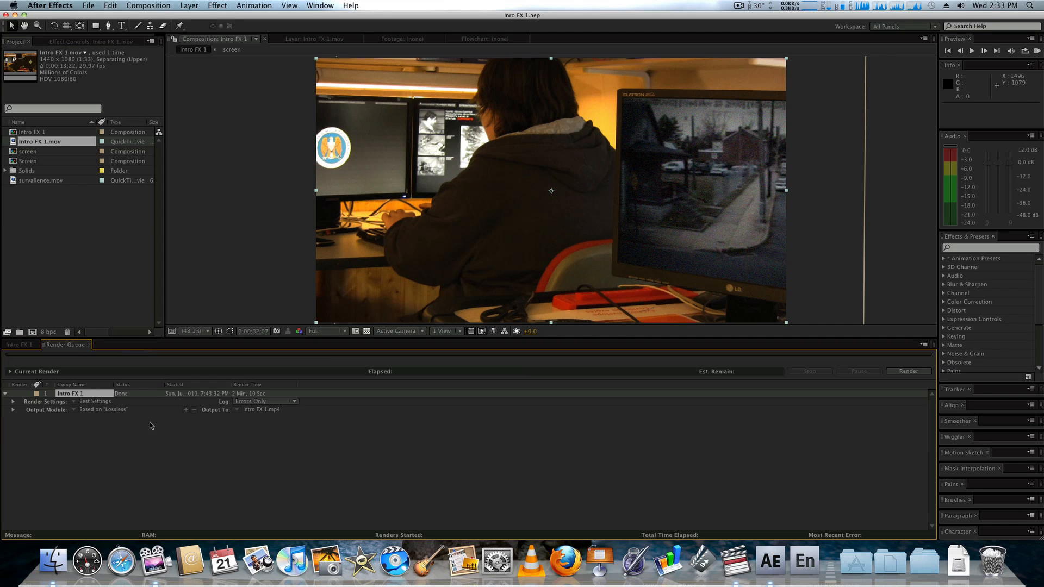
Add Intro FX 2 to the render queue with H.264 format and Audio Output enabled.
left_click(148, 5)
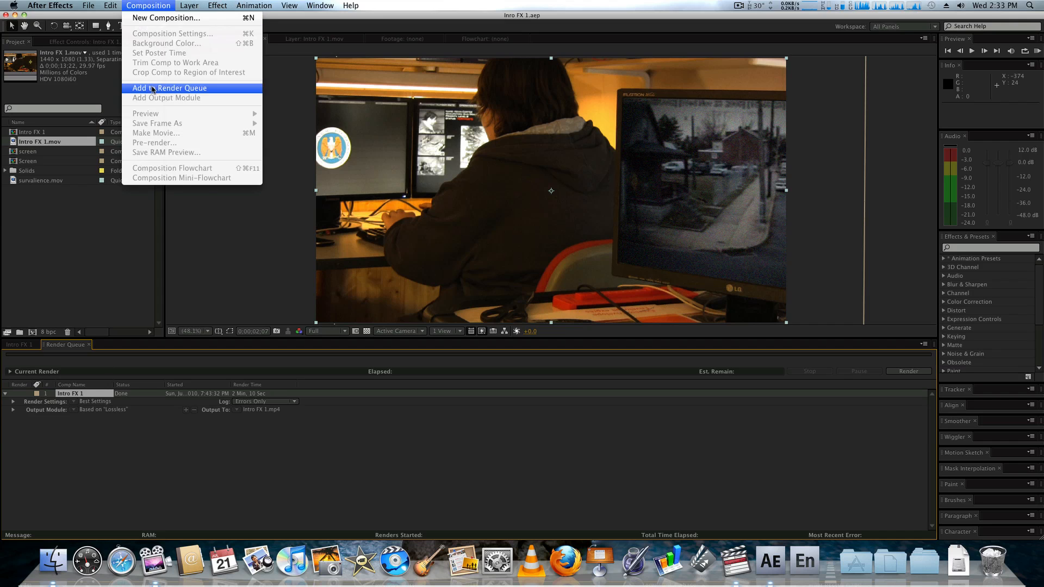
left_click(171, 88)
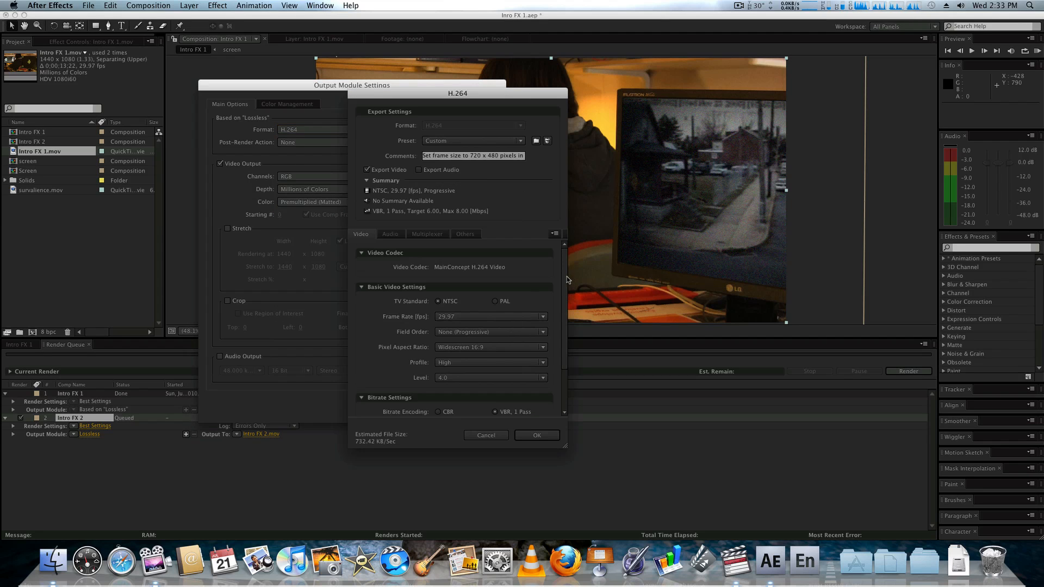
scroll("down", 3)
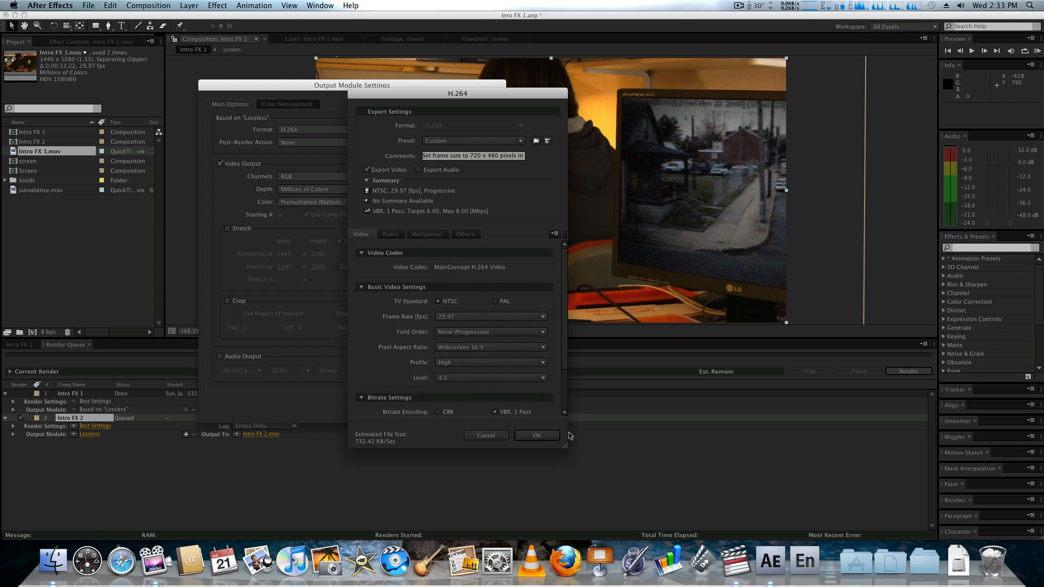
left_click(537, 435)
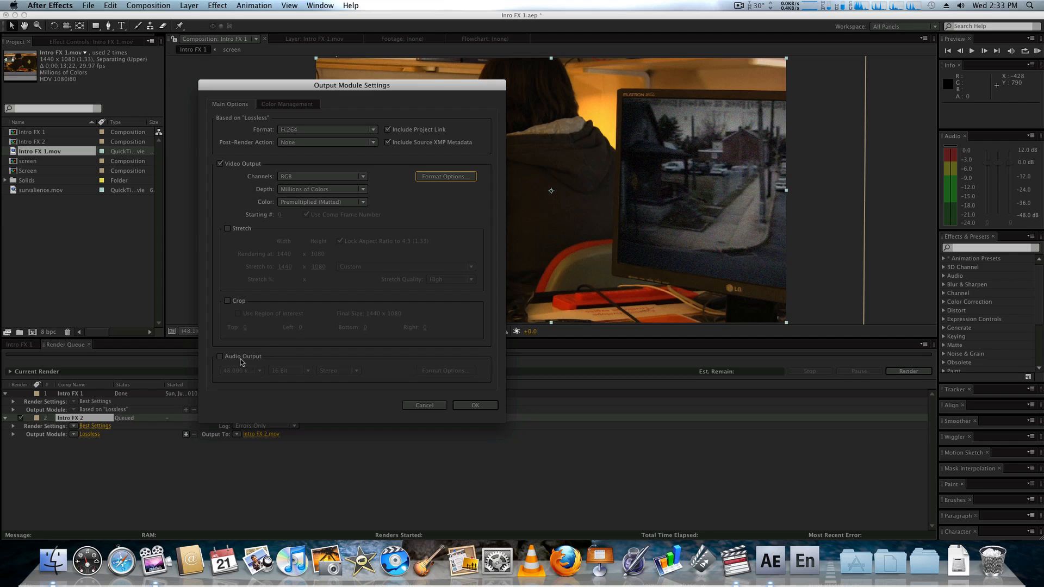
left_click(219, 356)
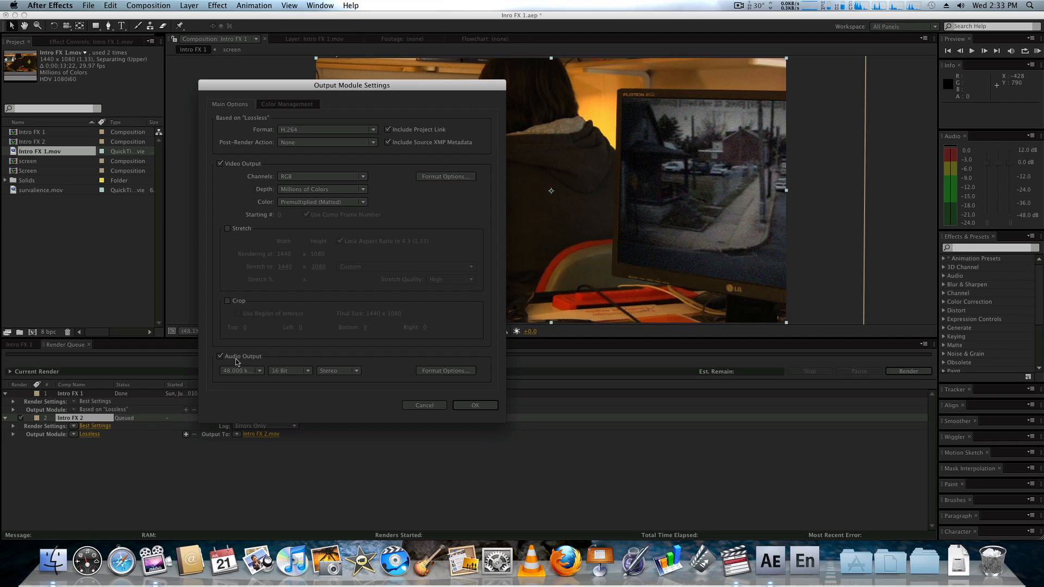
left_click(474, 405)
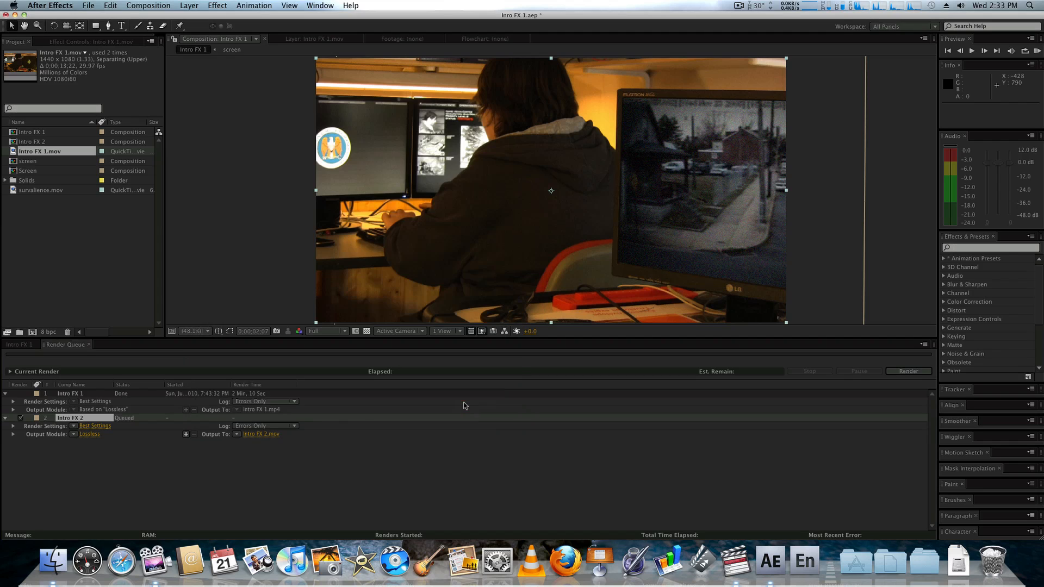
Browse save folders for the Intro FX 2 render, moving up to Media Mac and into Project Files.
left_click(261, 433)
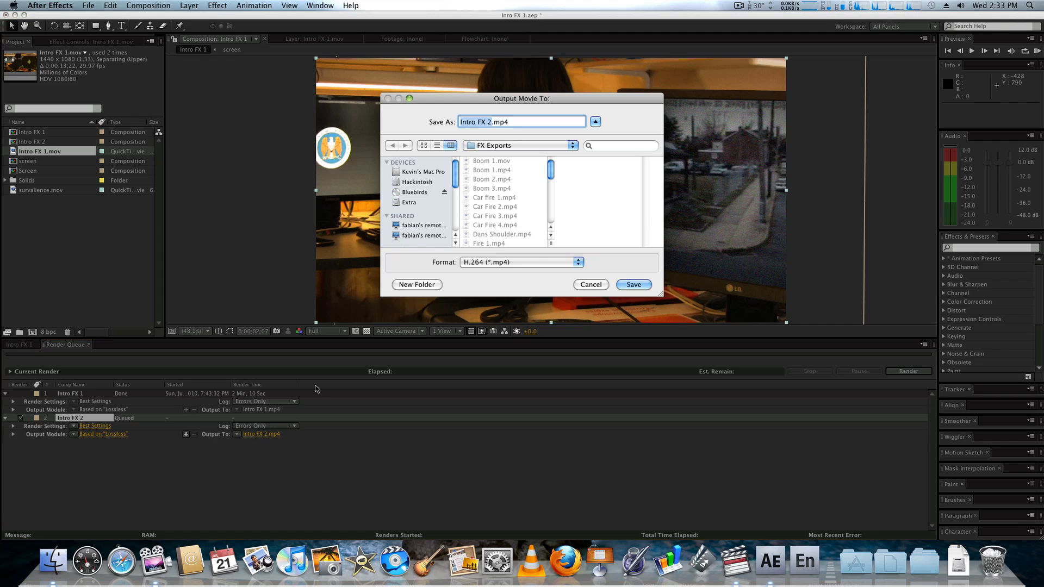
left_click(519, 145)
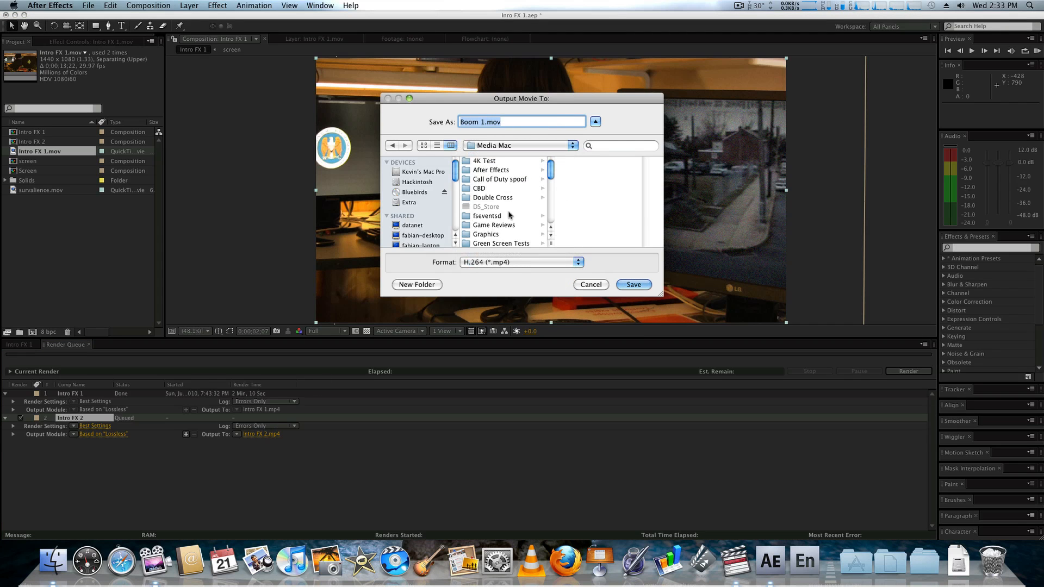
left_click(493, 197)
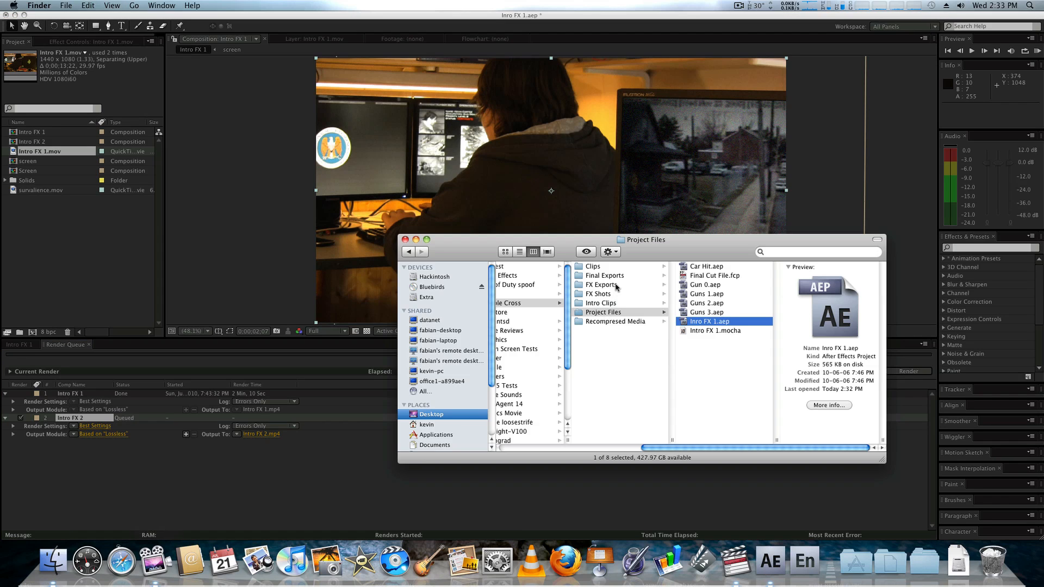
Open the FX Exports folder in Finder to reveal Intro FX 1.mp4.
left_click(603, 285)
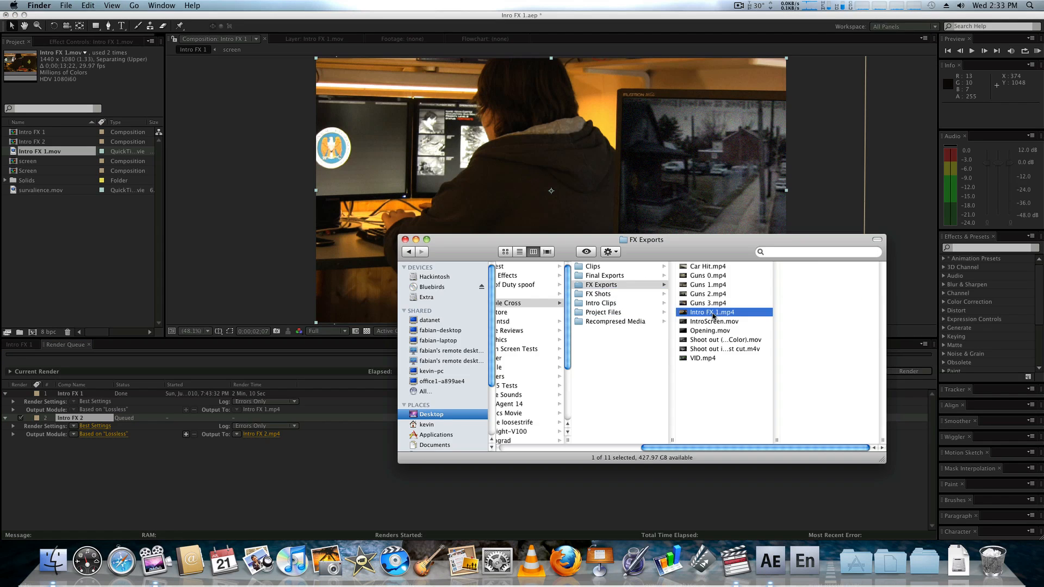
double_click(711, 312)
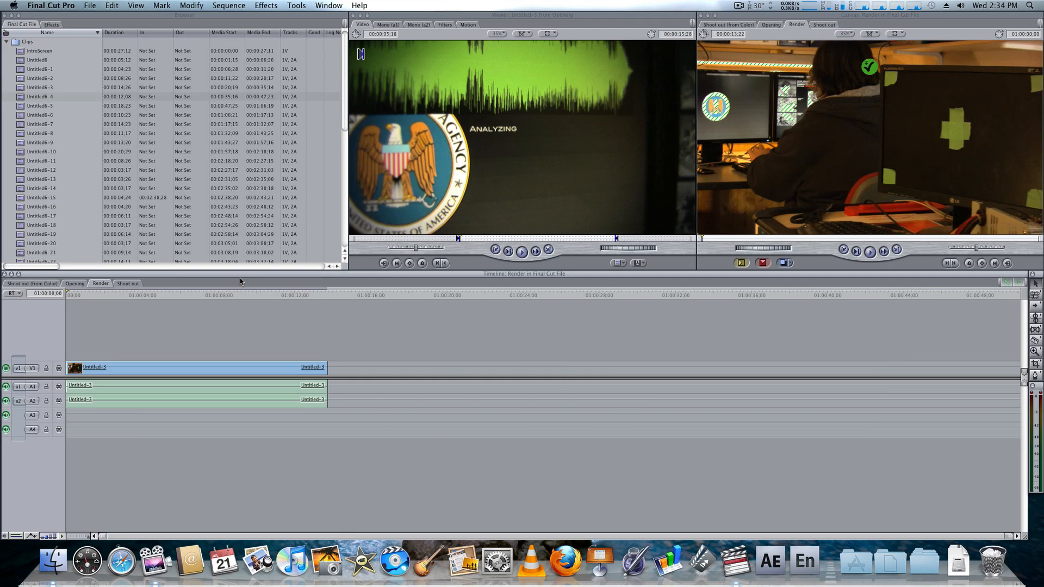
Show the Opening timeline, then expand and collapse the Clips and Sound bins to review them.
left_click(74, 283)
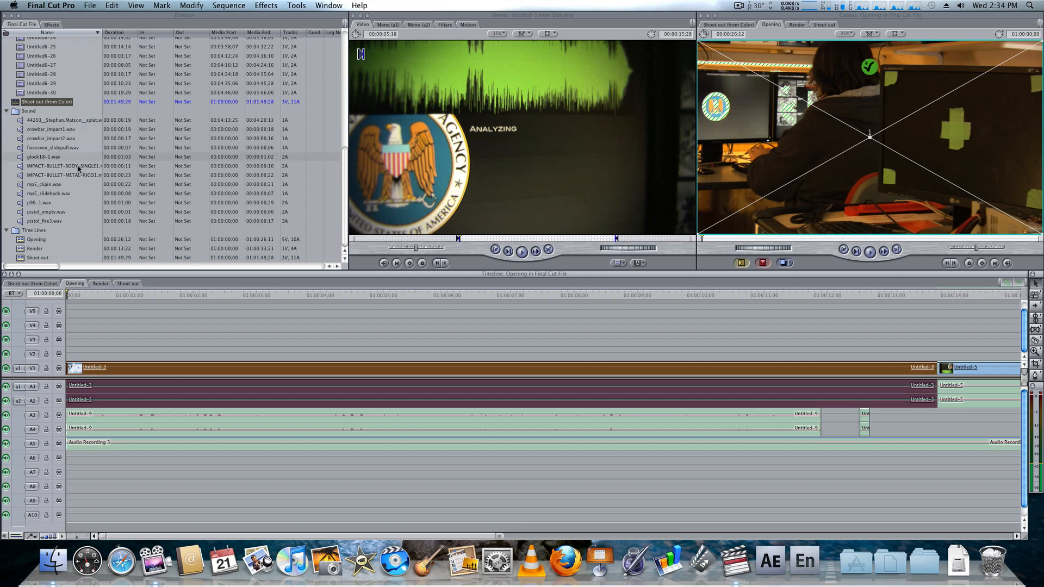
left_click(5, 41)
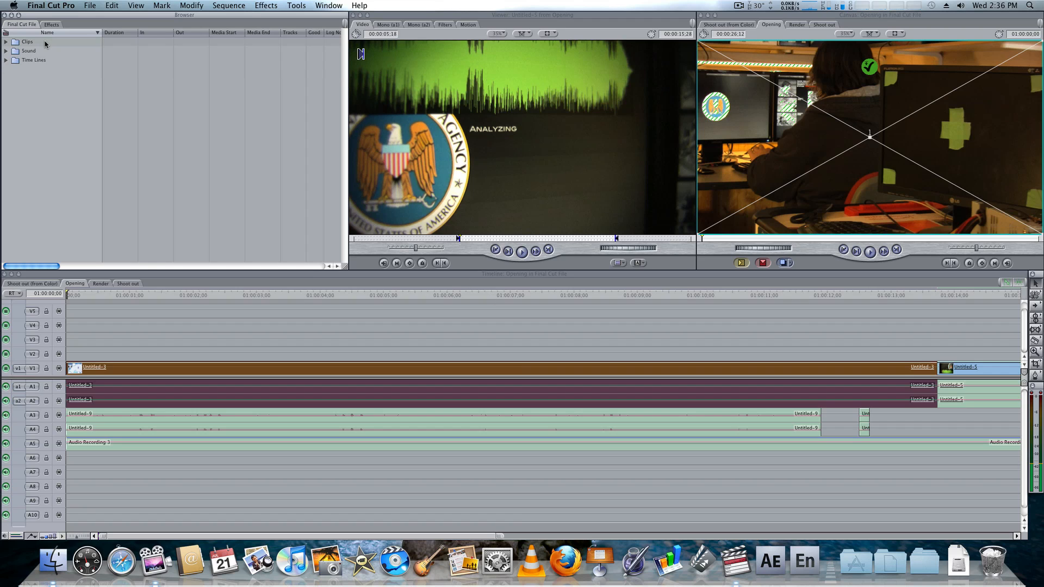
left_click(5, 42)
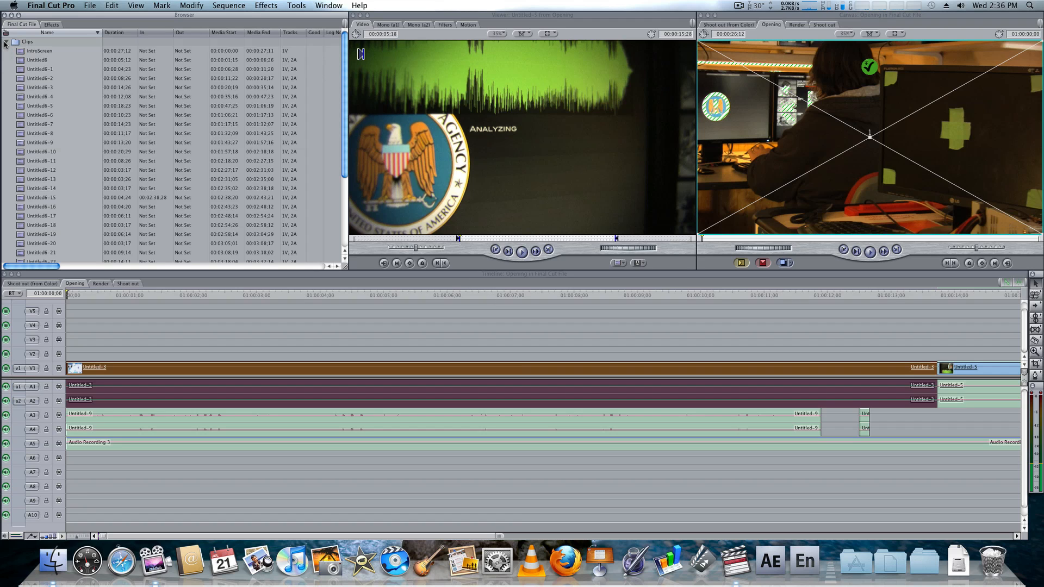
left_click(6, 41)
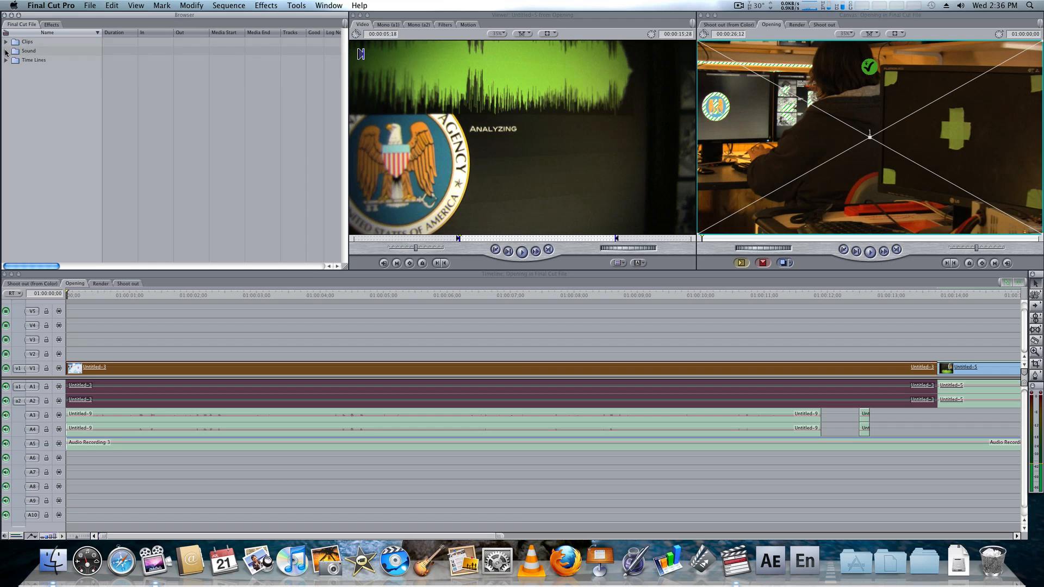
left_click(5, 50)
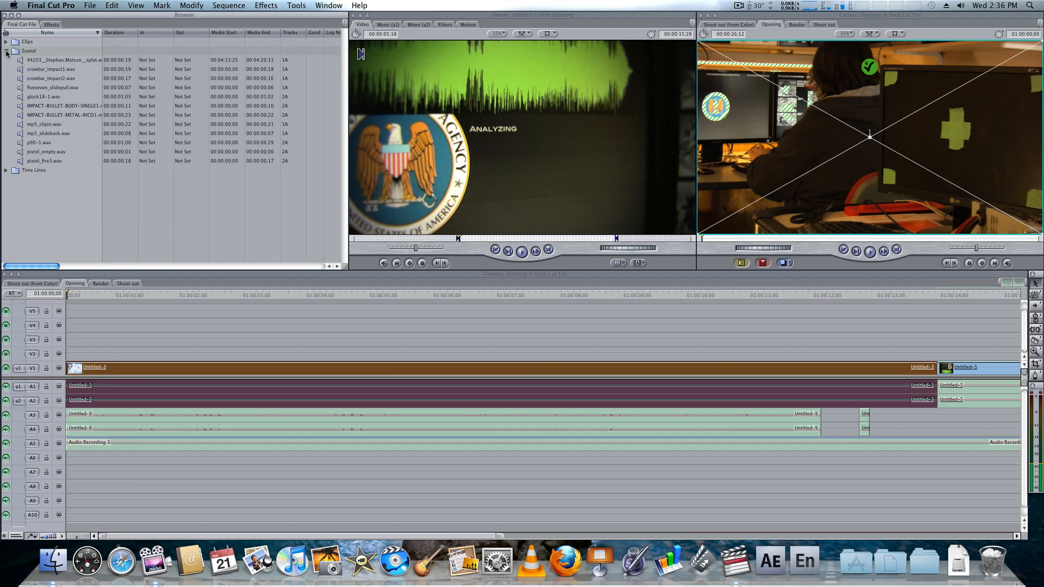
left_click(6, 50)
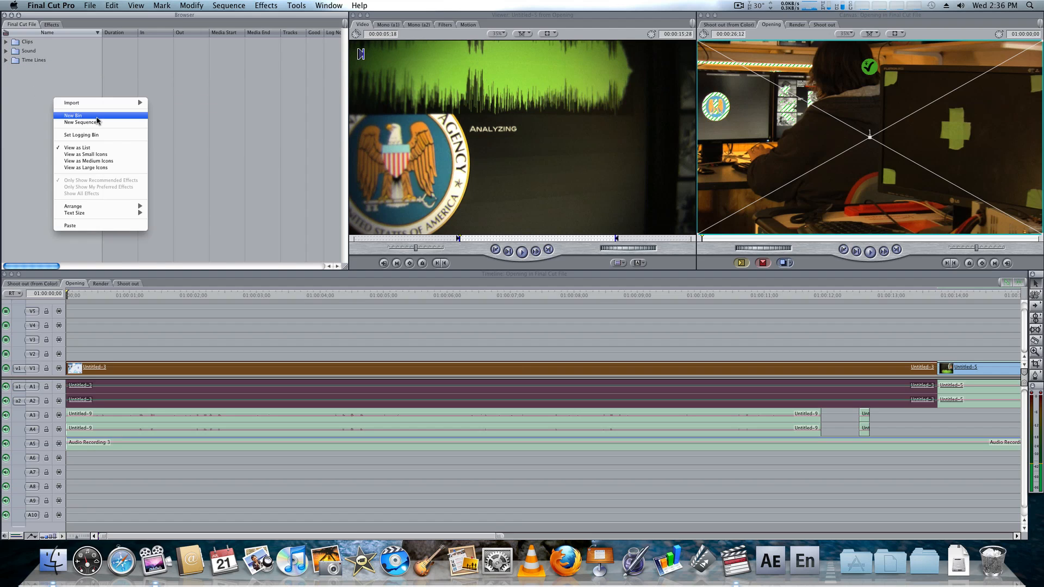
Create an FX Exports bin holding Intro FX 1.mp4 and replace the opening clip with it.
left_click(72, 116)
type("FX Exports")
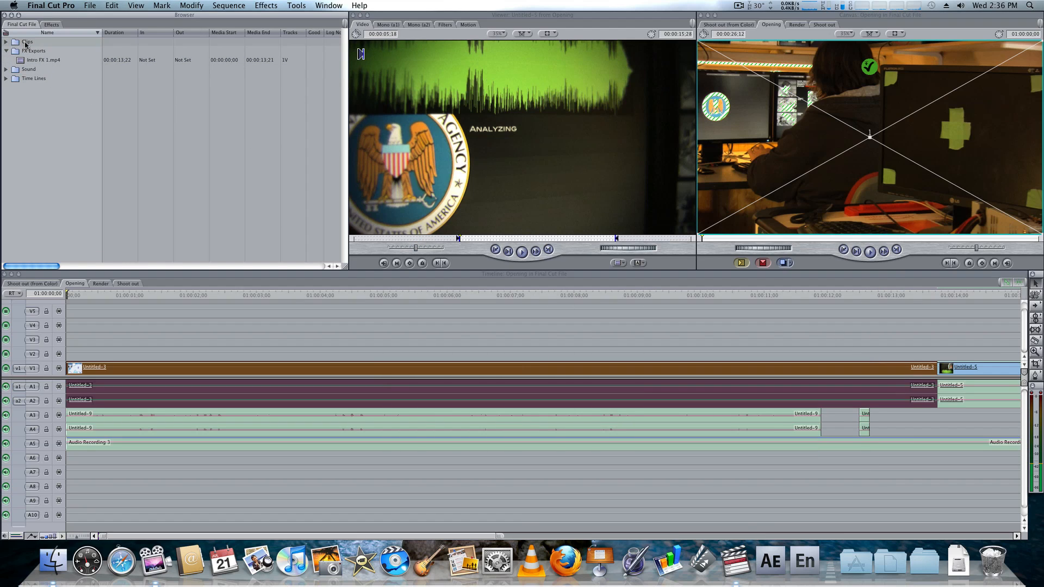
left_click(44, 60)
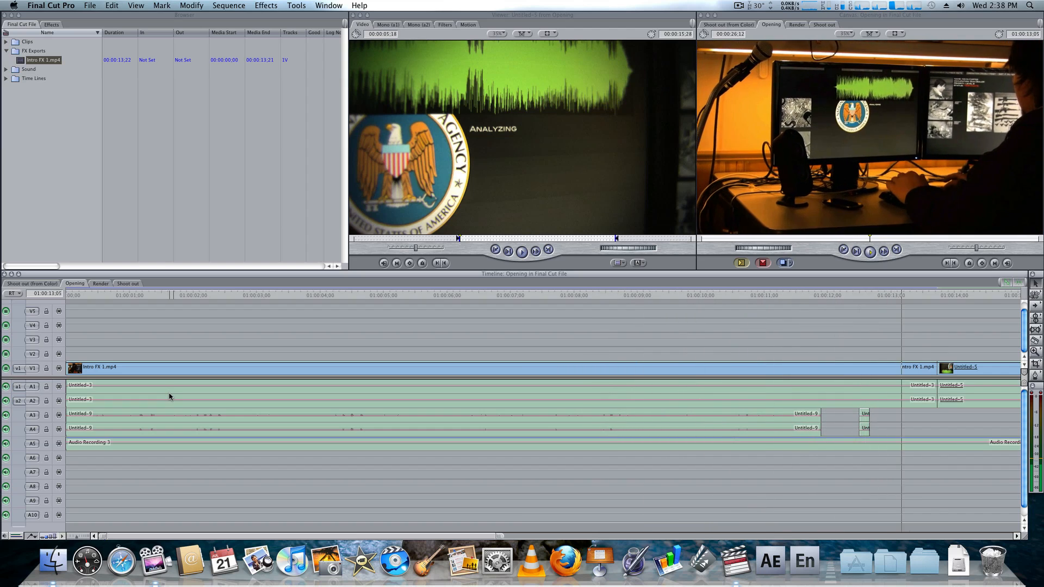
left_click(566, 295)
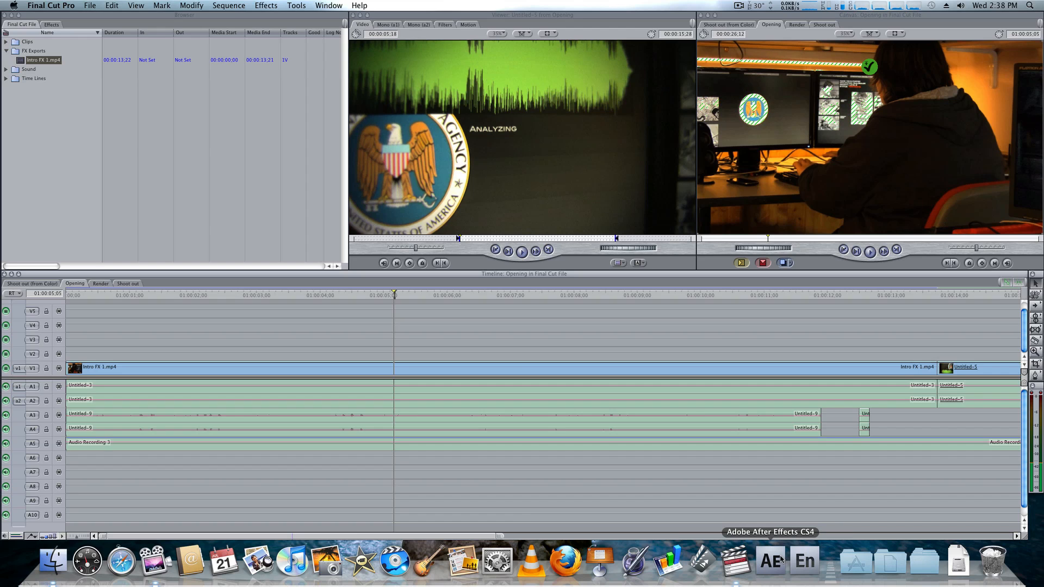
mouse_move(103, 302)
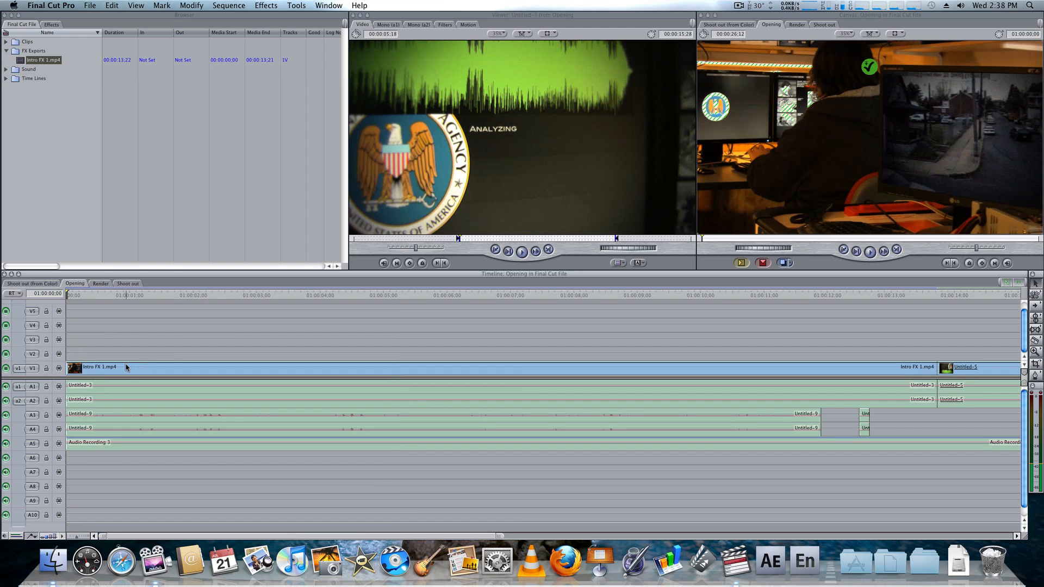
left_click(100, 284)
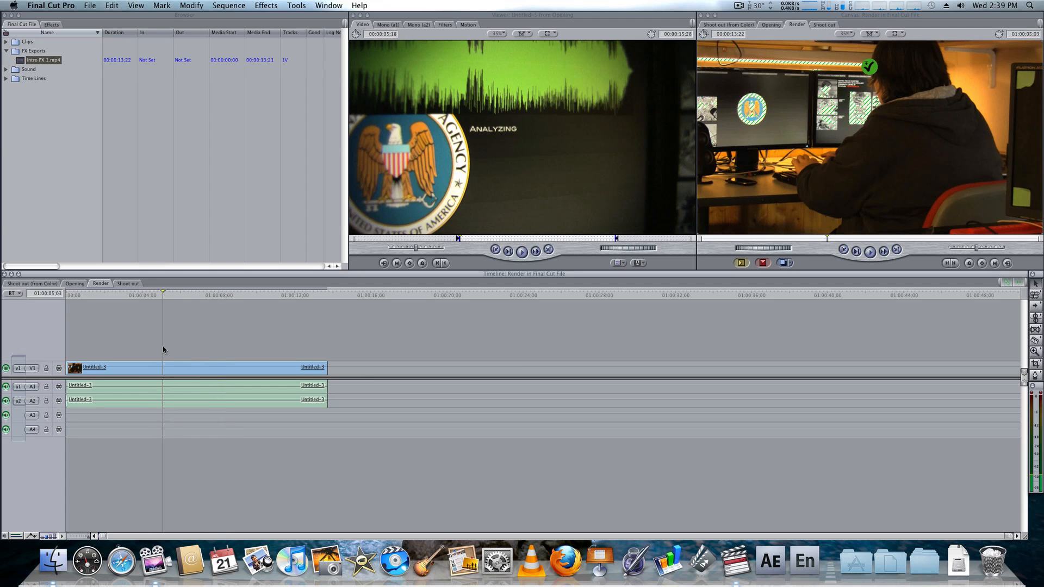
left_click(75, 283)
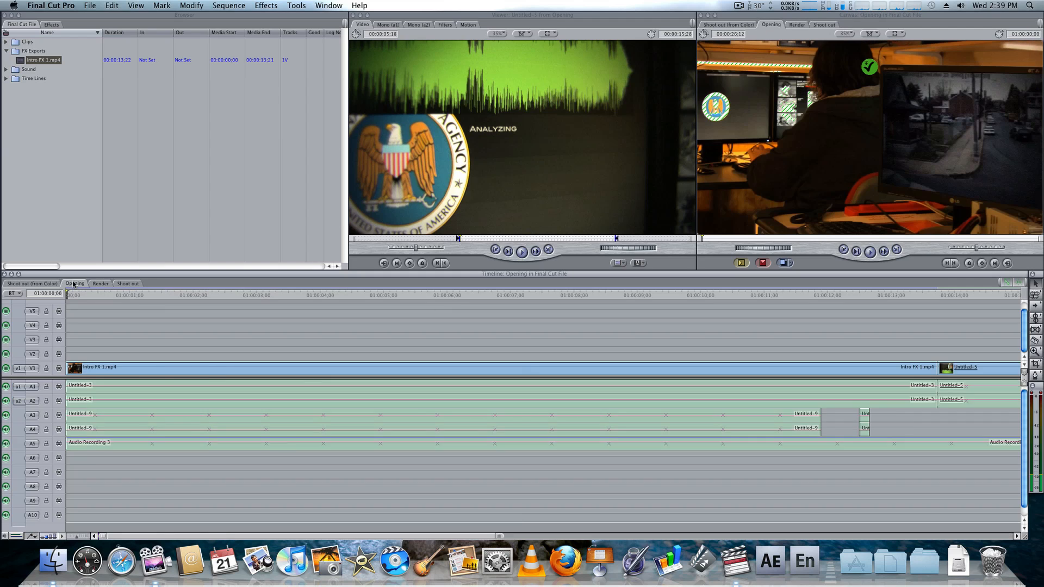